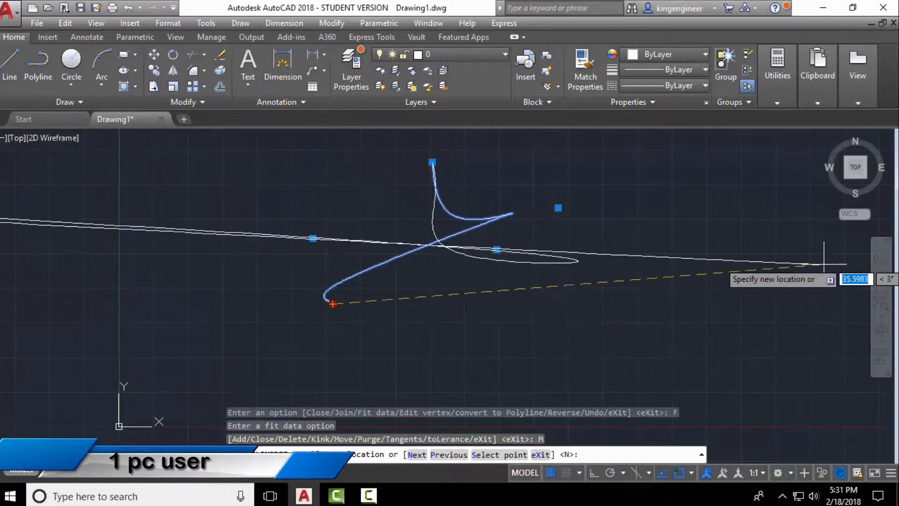
mouse_move(696, 166)
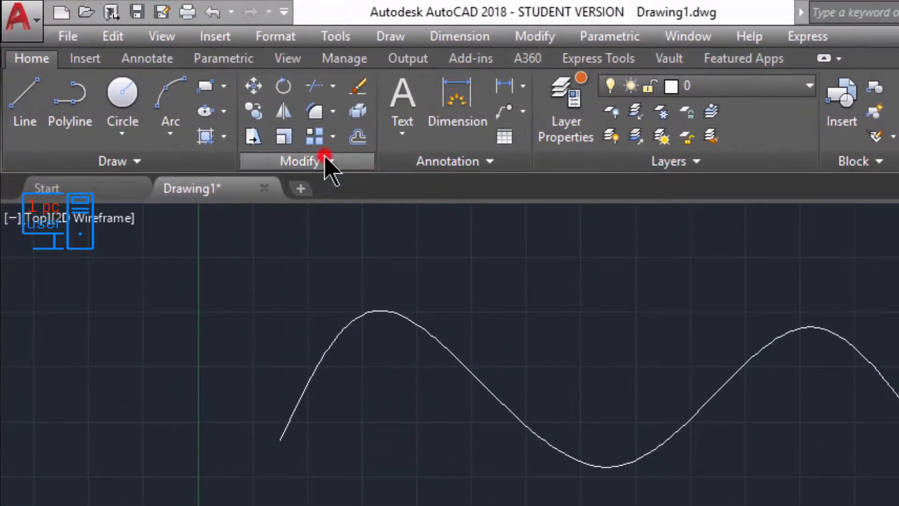
- Start Edit Spline from the expanded Modify panel and select the wavy spline
click(299, 161)
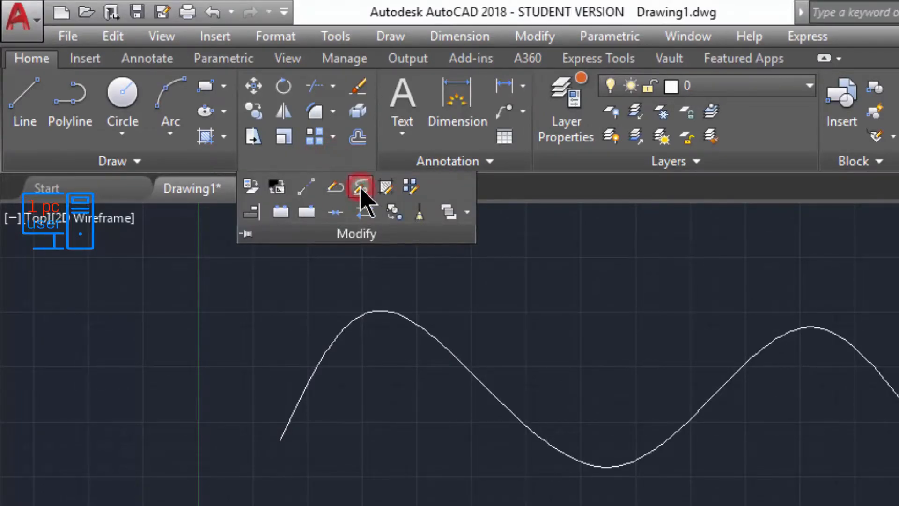
click(360, 187)
text(s)
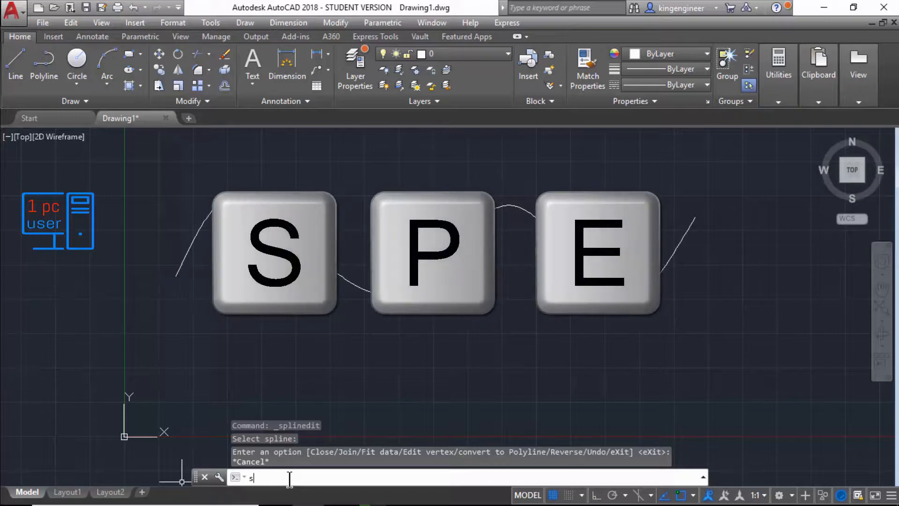
text(PE)
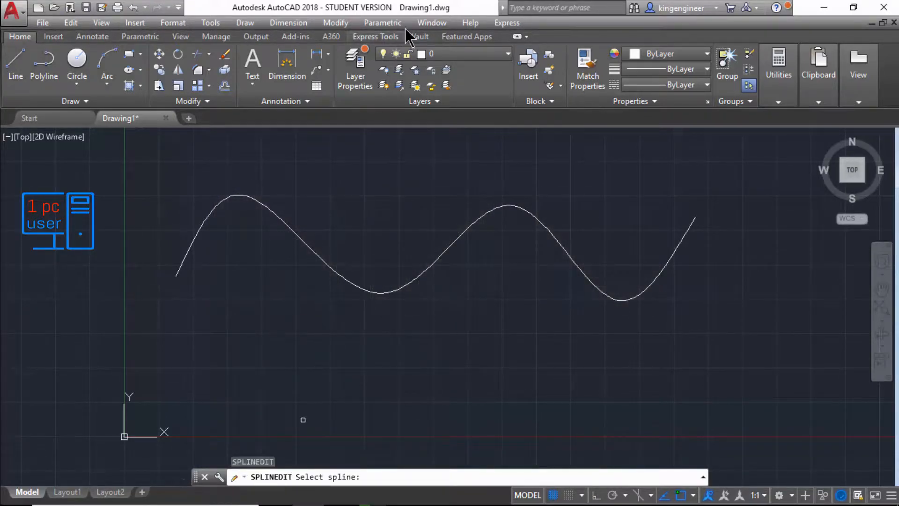
click(432, 264)
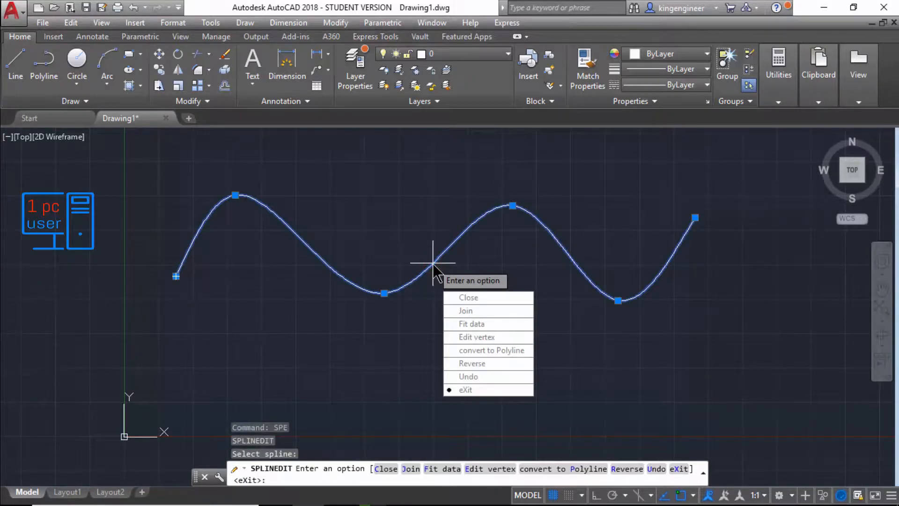
key(Escape)
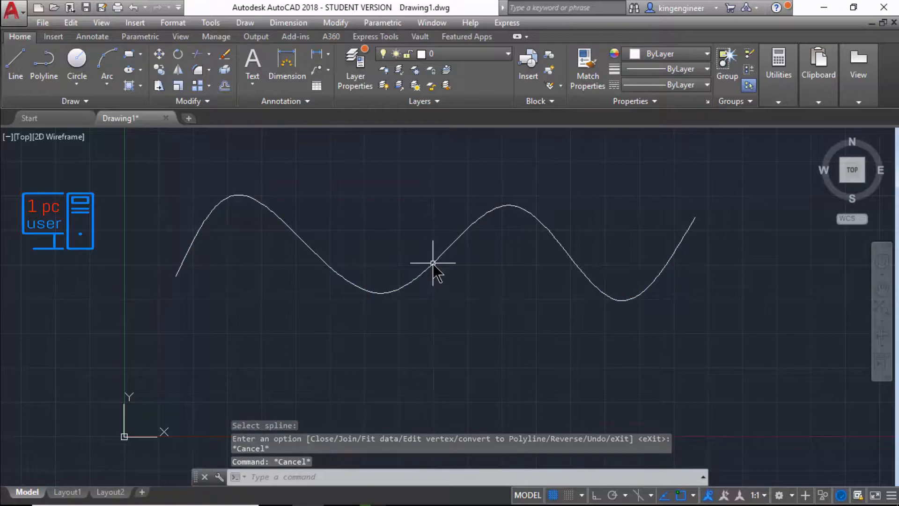
mouse_move(432, 264)
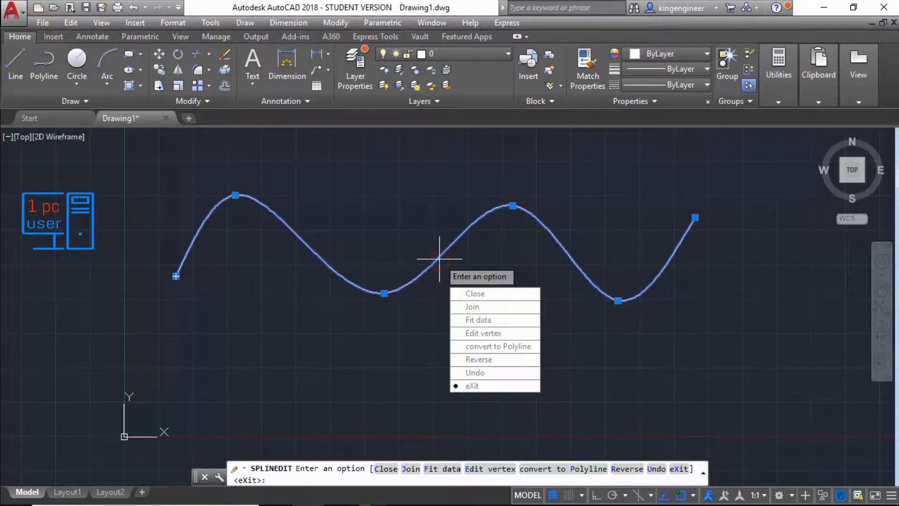
mouse_move(494, 385)
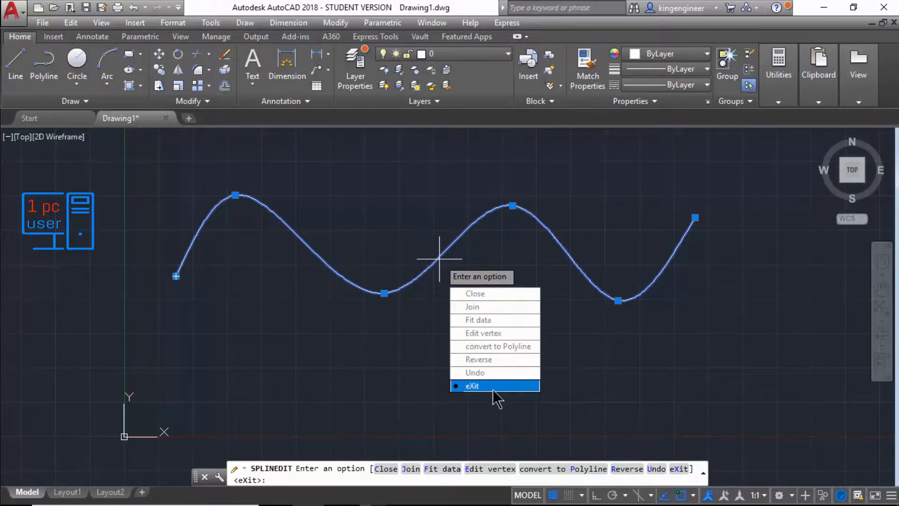
mouse_move(478, 319)
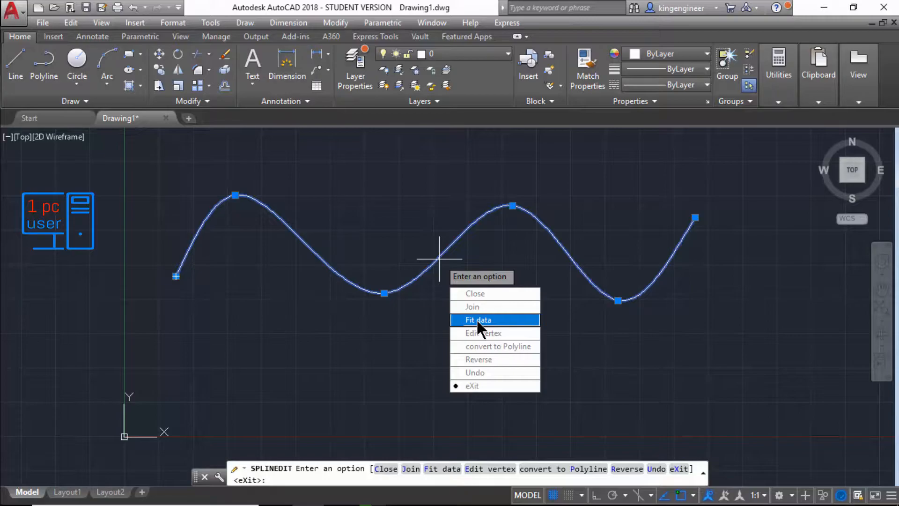
mouse_move(487, 330)
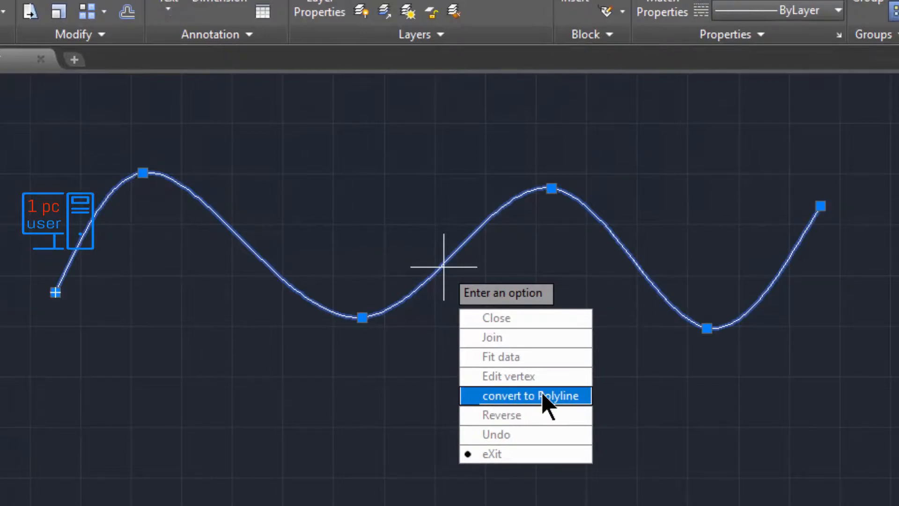
mouse_move(554, 404)
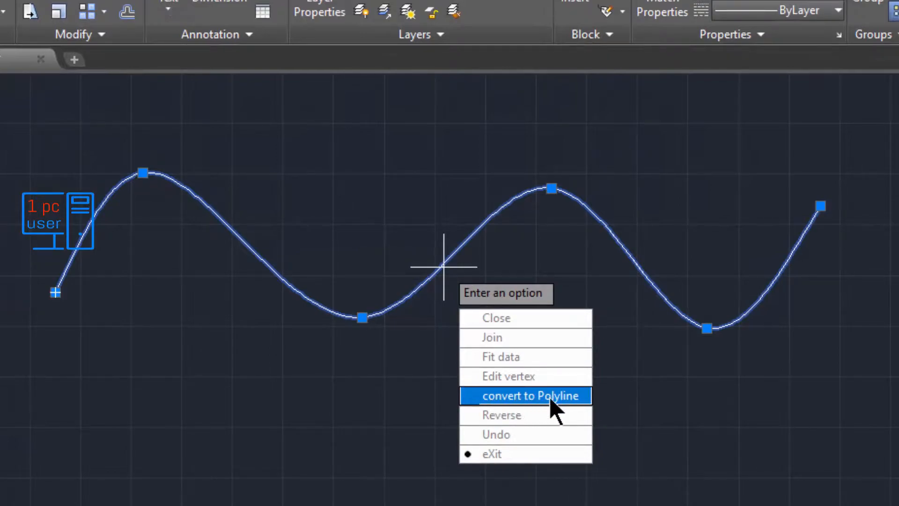
- Convert the wave to a polyline with precision 10, then undo it twice with Ctrl+Z
click(531, 395)
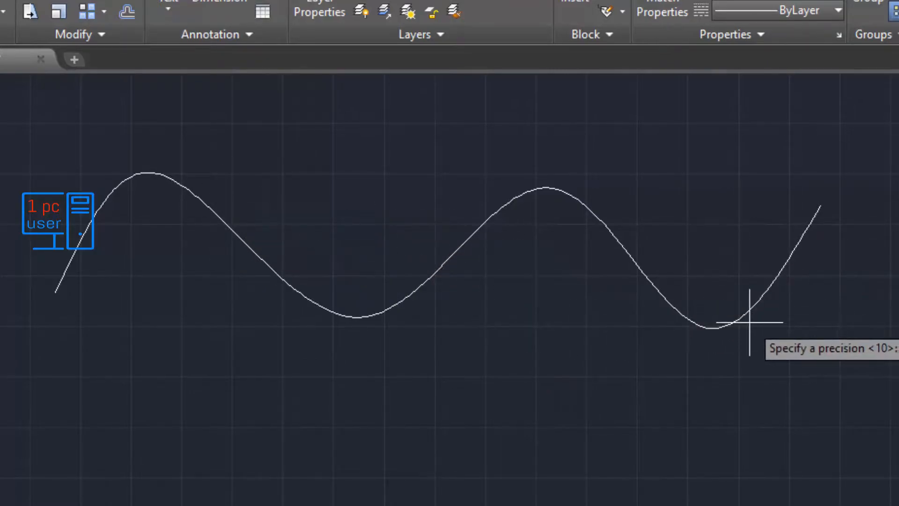
text(10)
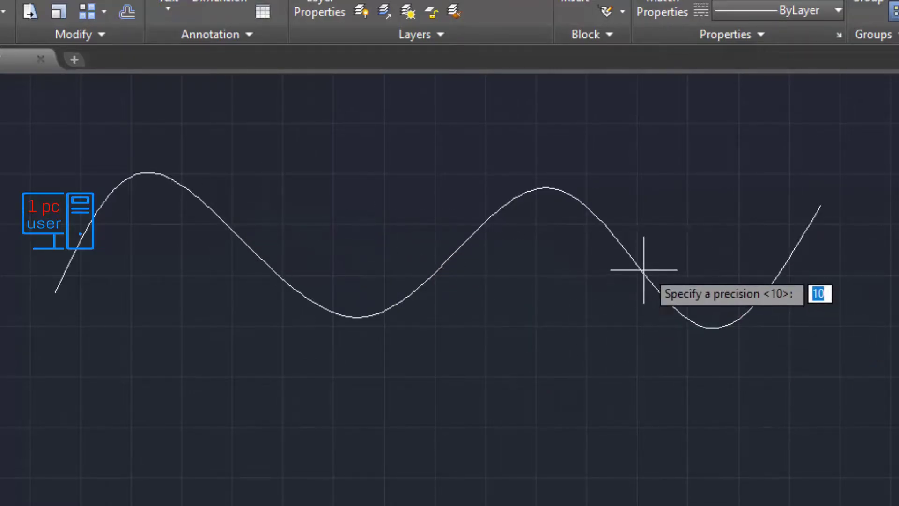
mouse_move(828, 366)
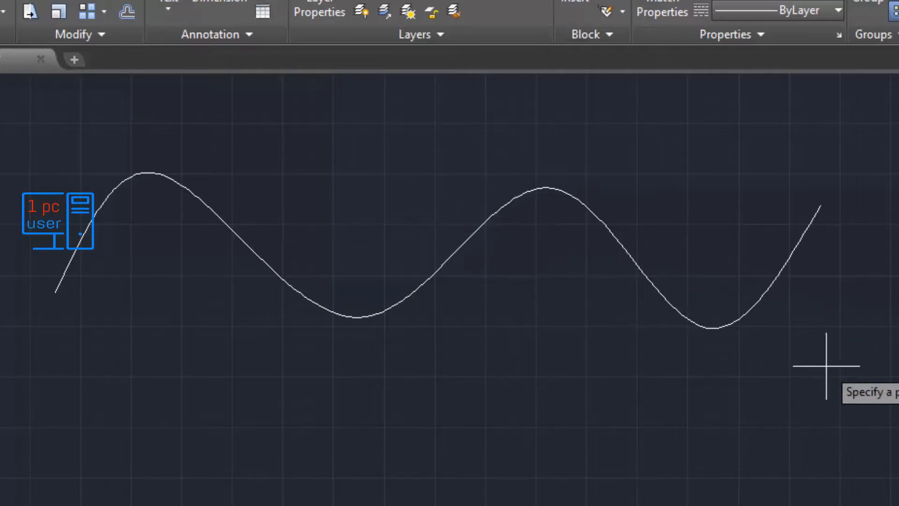
mouse_move(825, 366)
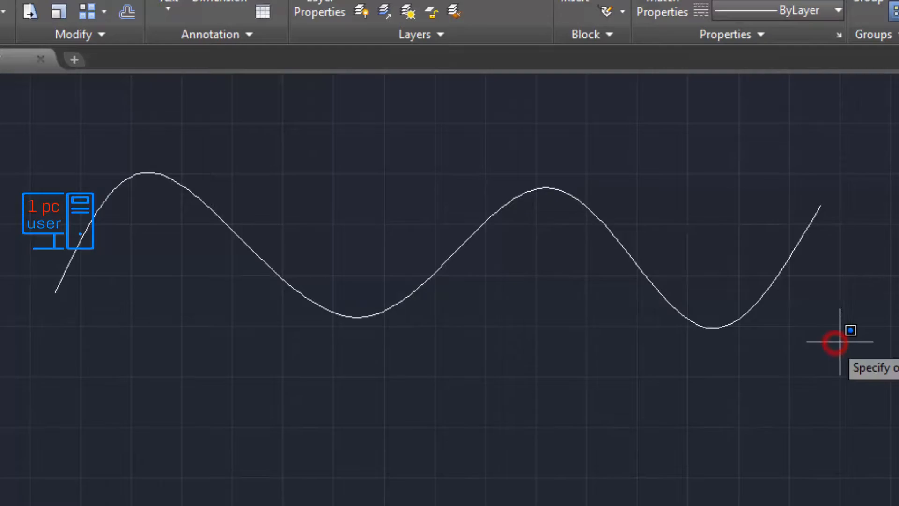
key(ctrl+z)
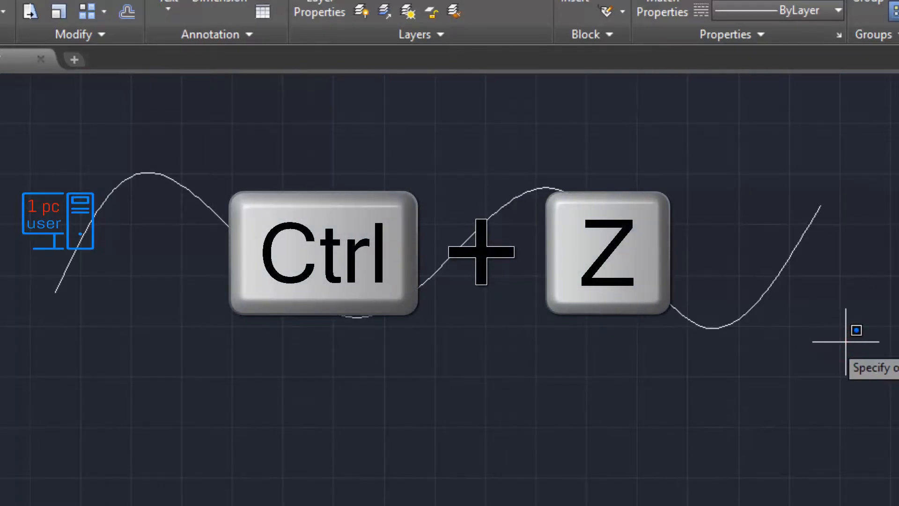
key(ctrl+z)
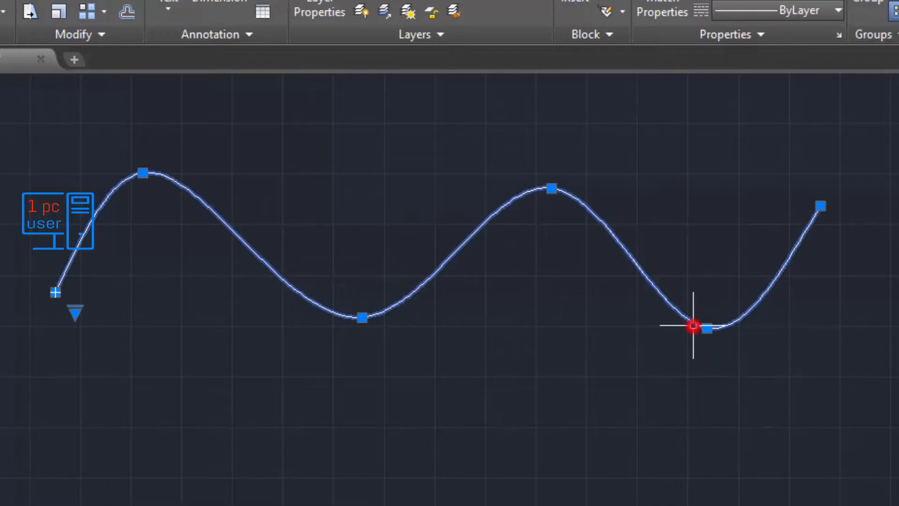
- Choose Close from the right-click SPLINEDIT options to loop the spline
right_click(694, 327)
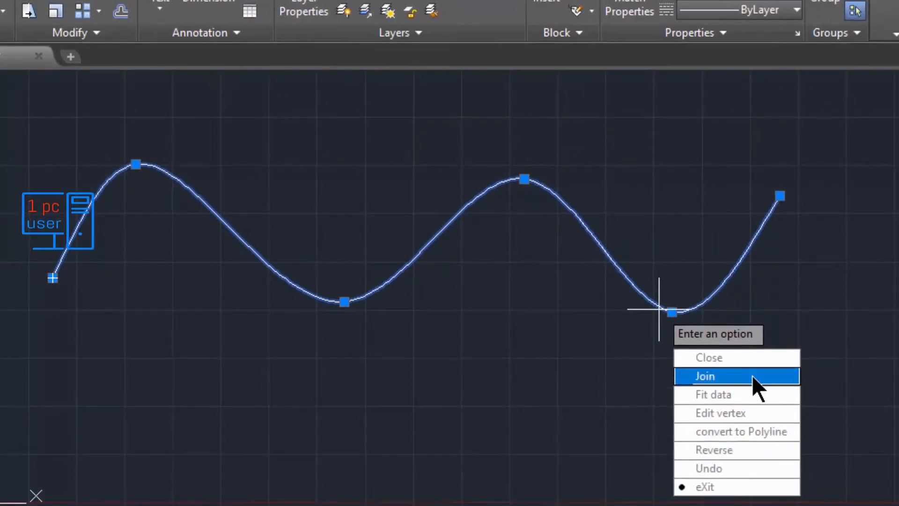
mouse_move(757, 372)
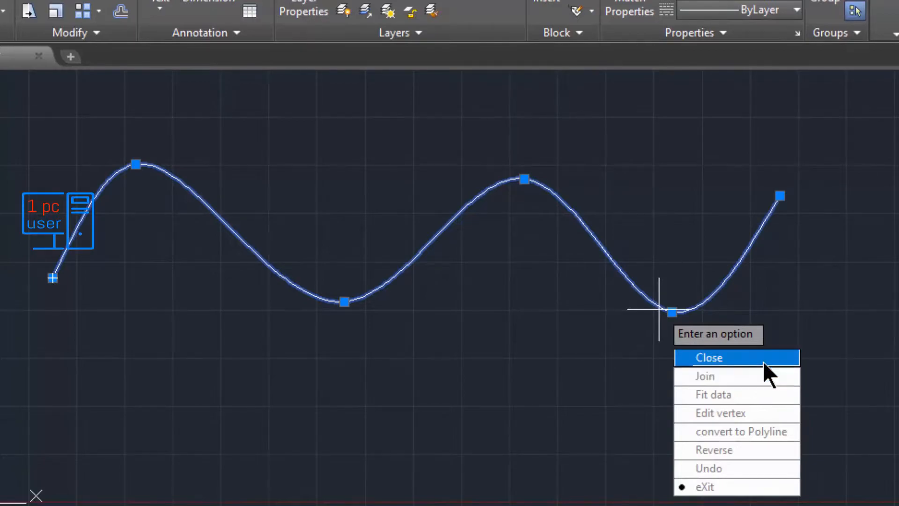
mouse_move(756, 370)
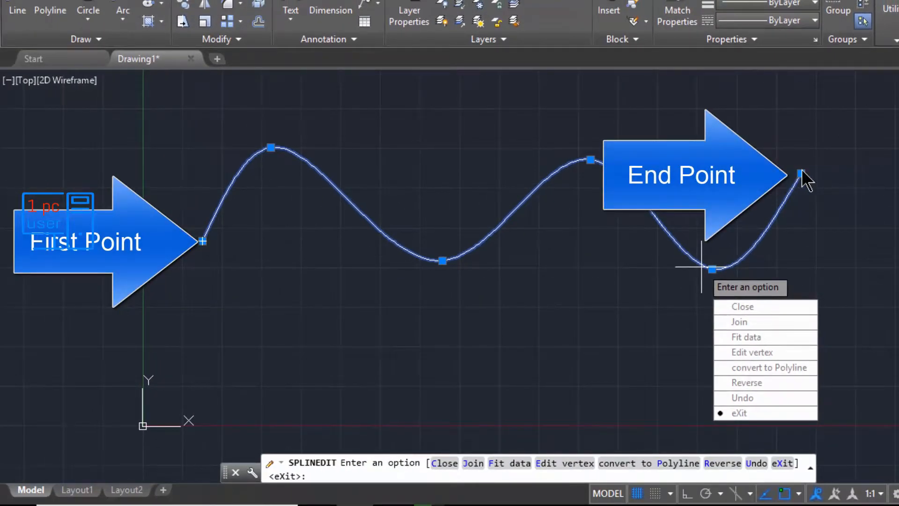
mouse_move(786, 337)
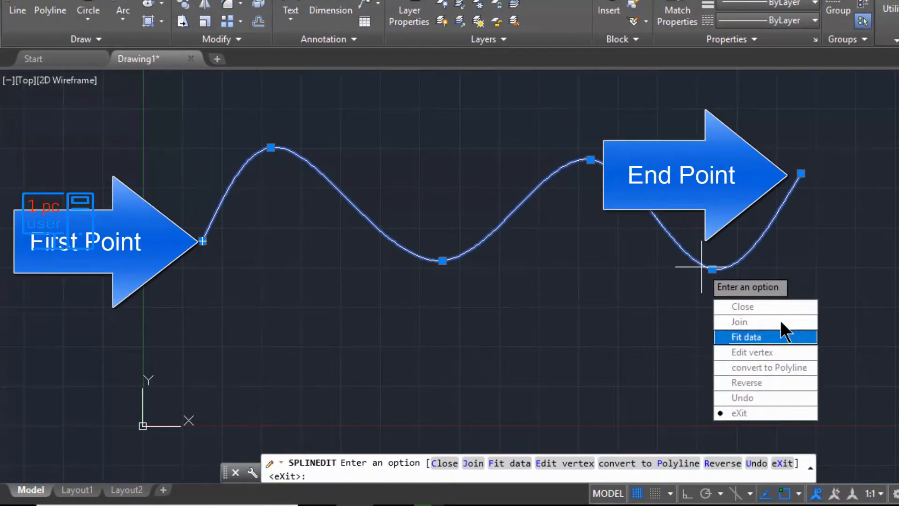
click(741, 306)
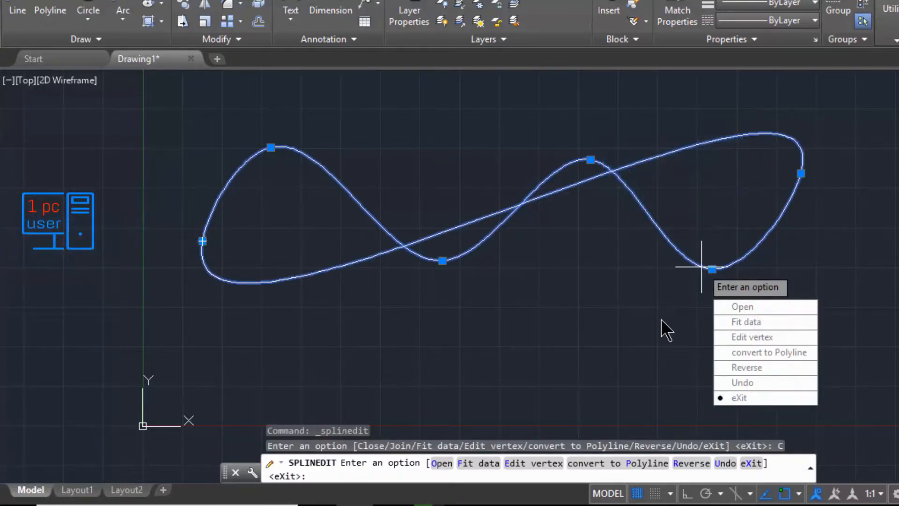
mouse_move(536, 183)
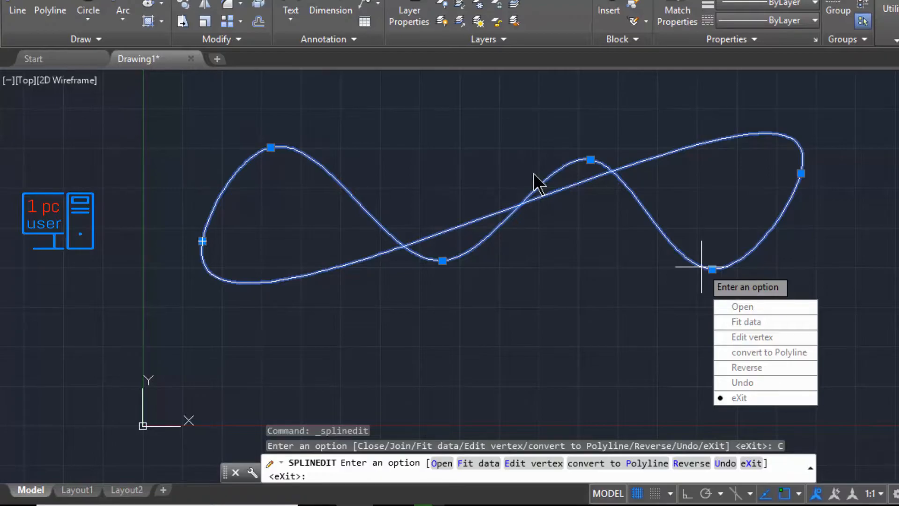
mouse_move(741, 306)
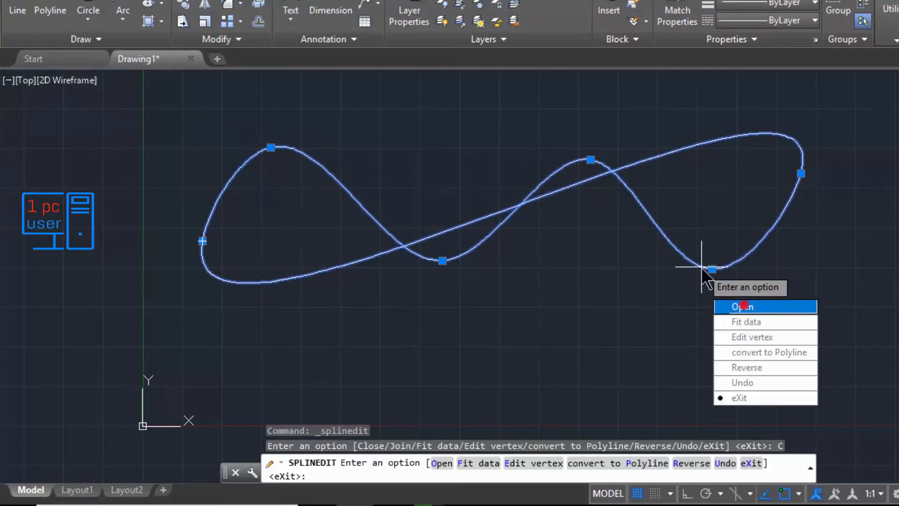
- Choose Open to reopen the closed spline
click(740, 306)
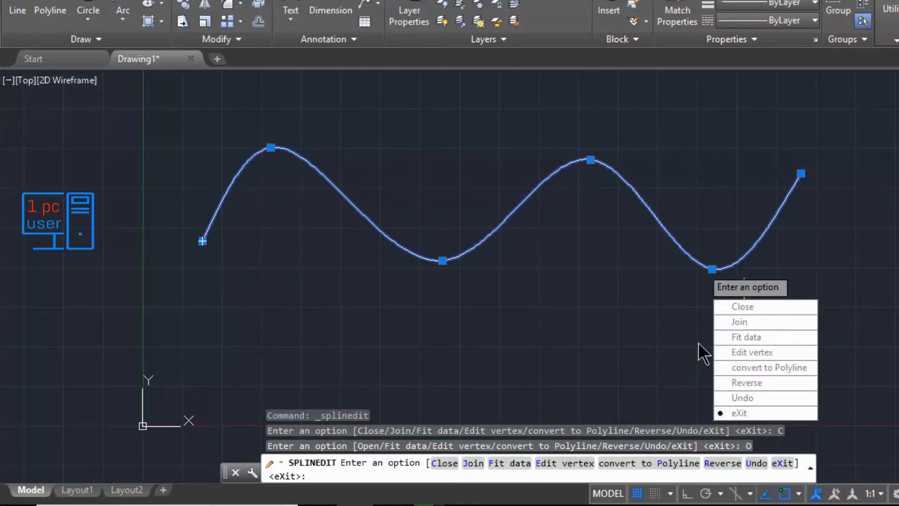
mouse_move(756, 321)
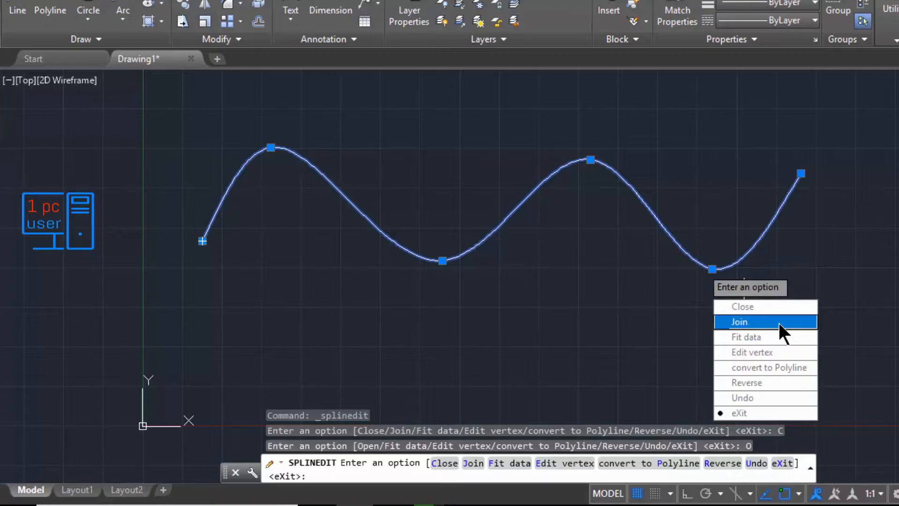
mouse_move(768, 367)
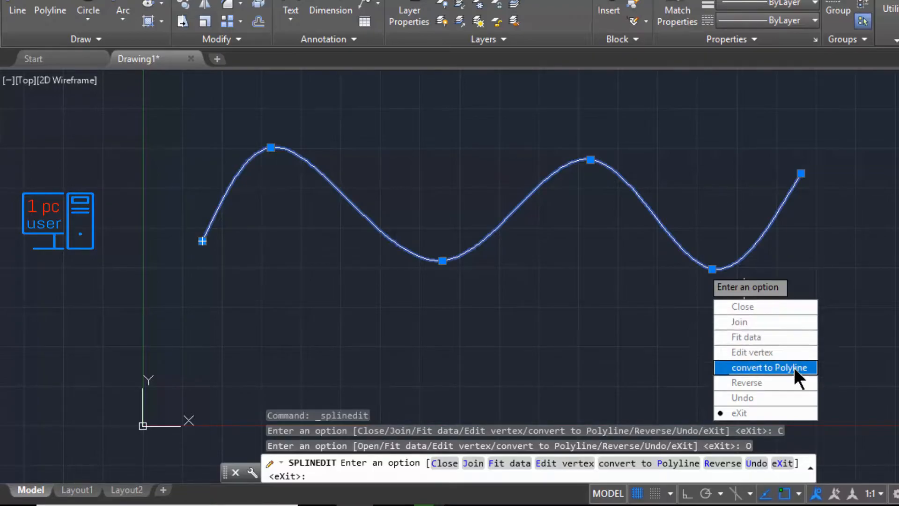
mouse_move(796, 383)
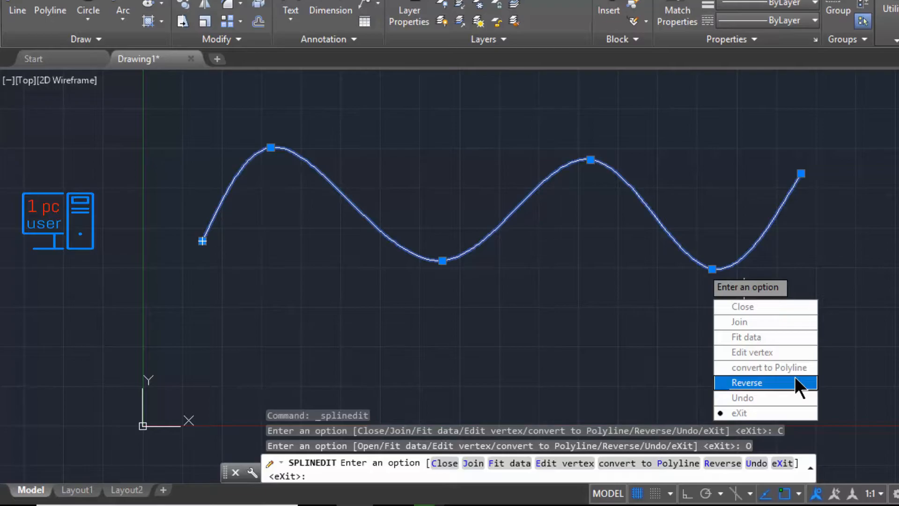
mouse_move(782, 393)
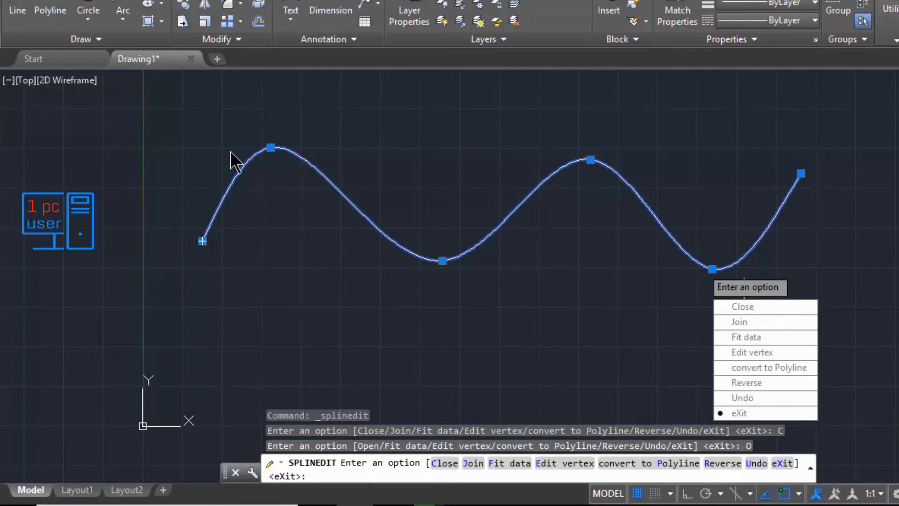
mouse_move(452, 273)
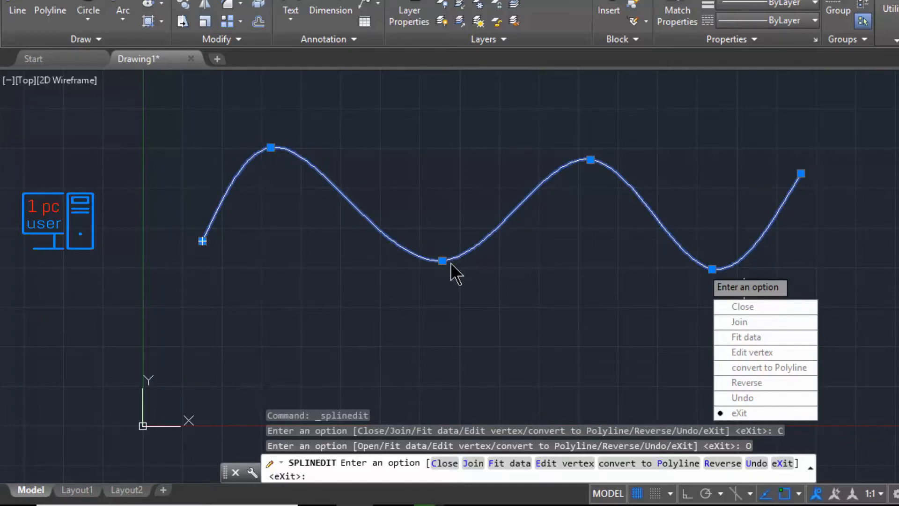
mouse_move(694, 276)
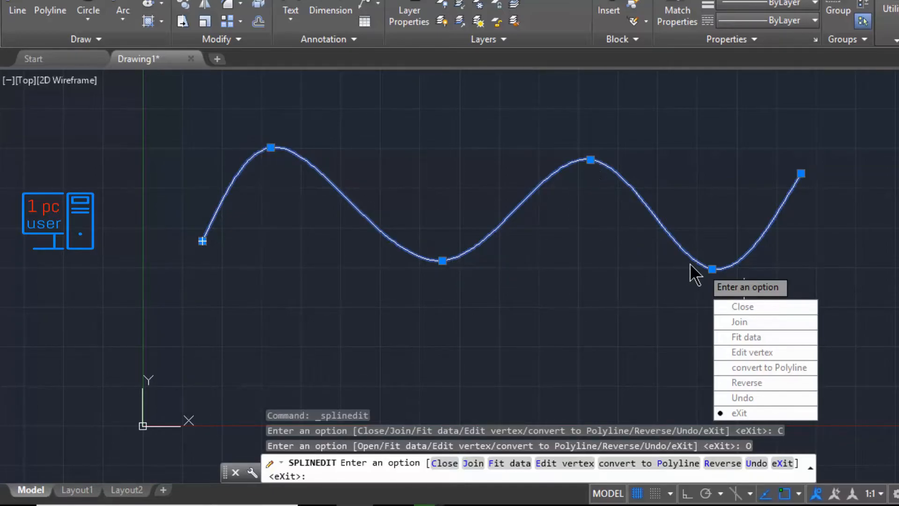
mouse_move(812, 189)
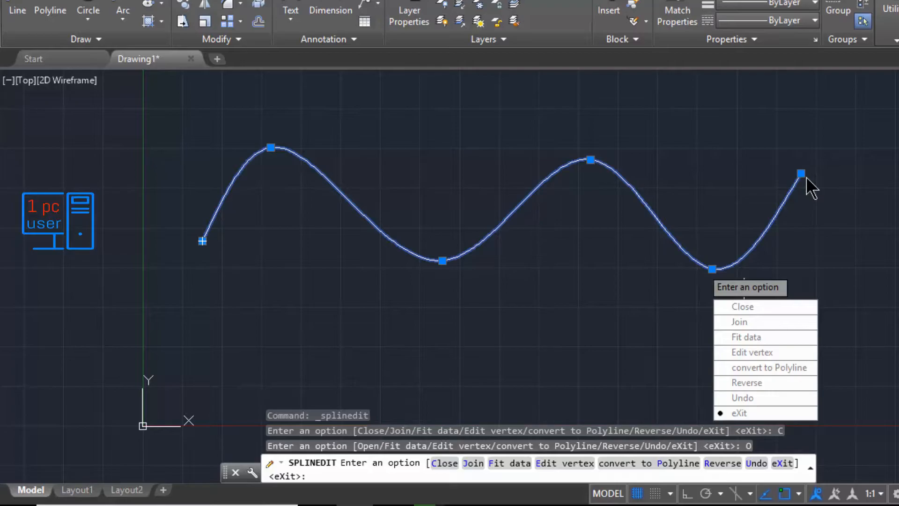
mouse_move(834, 375)
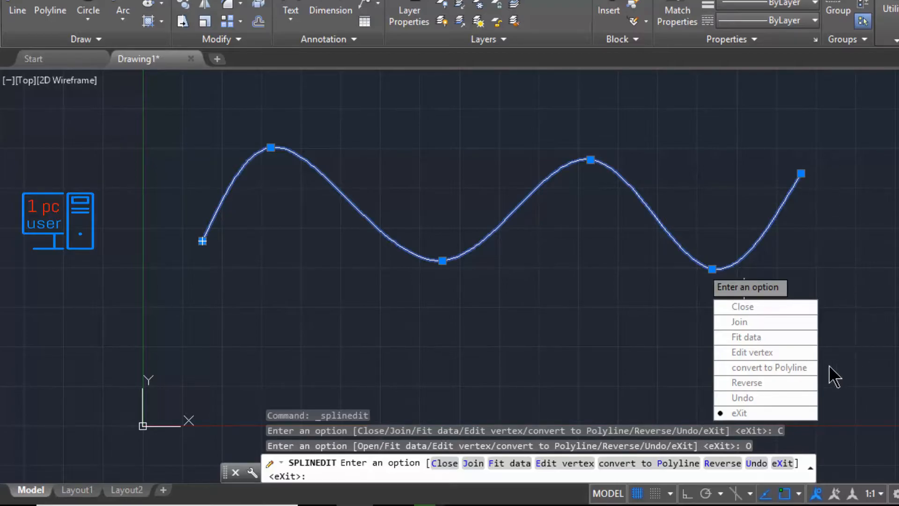
- Choose Reverse to swap the spline's start to its right end
click(746, 382)
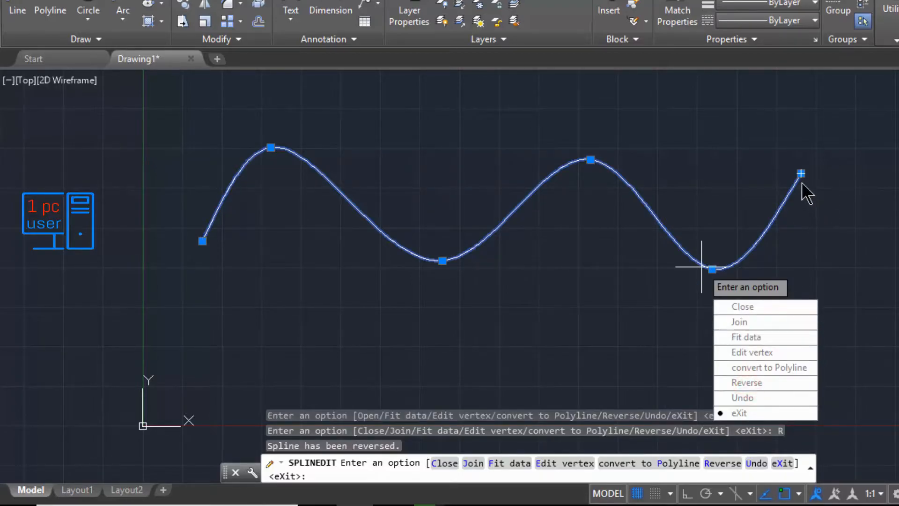
mouse_move(763, 238)
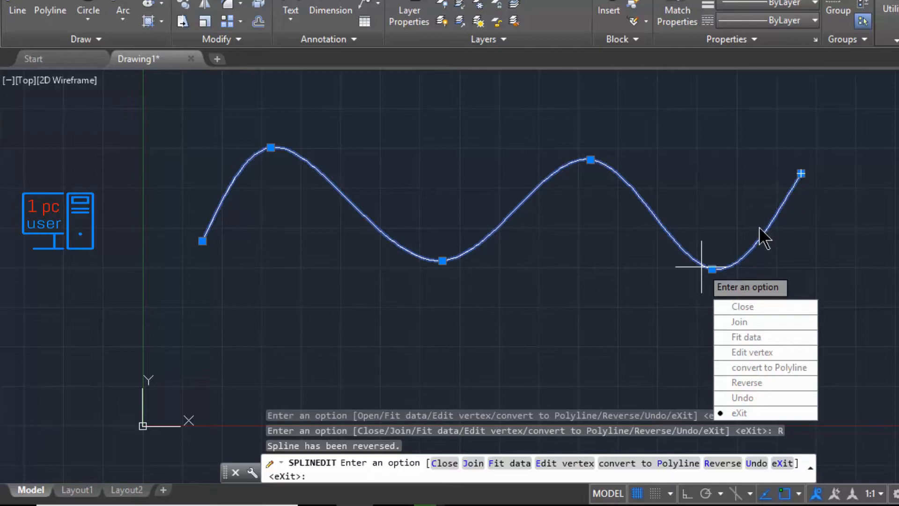
mouse_move(423, 274)
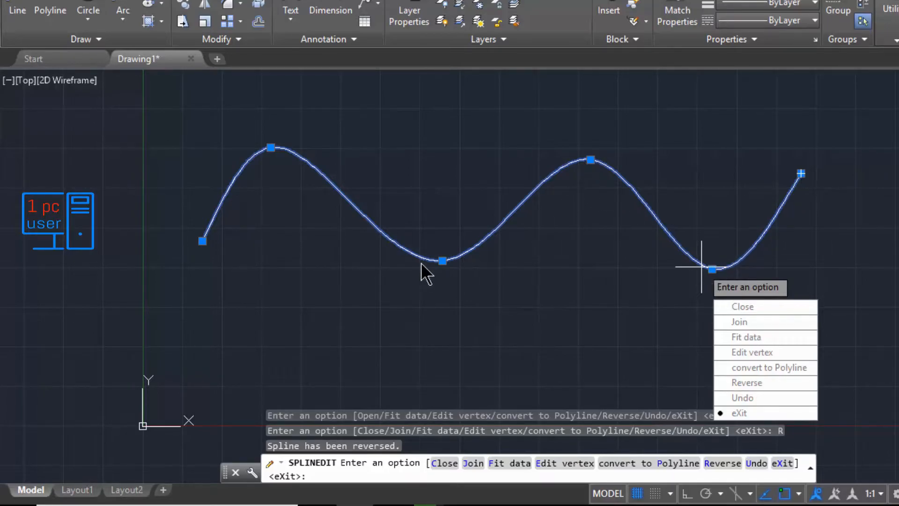
mouse_move(235, 255)
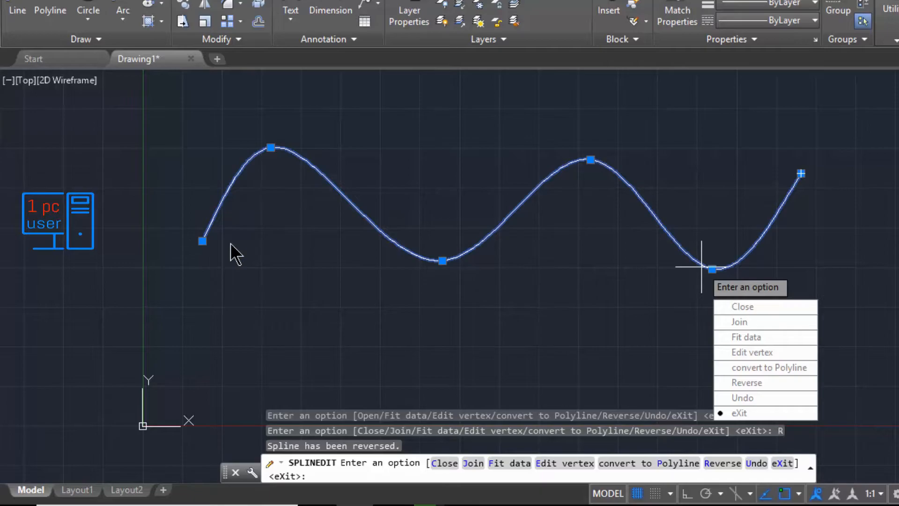
mouse_move(648, 375)
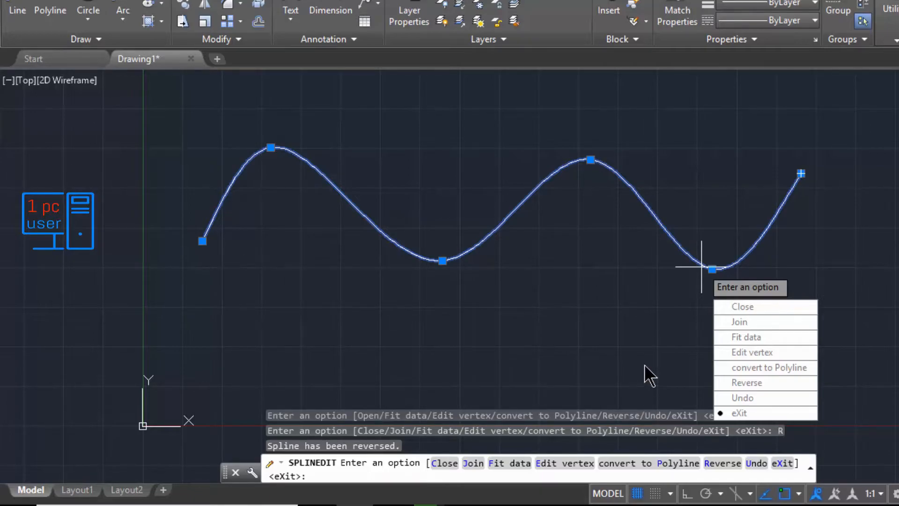
mouse_move(736, 373)
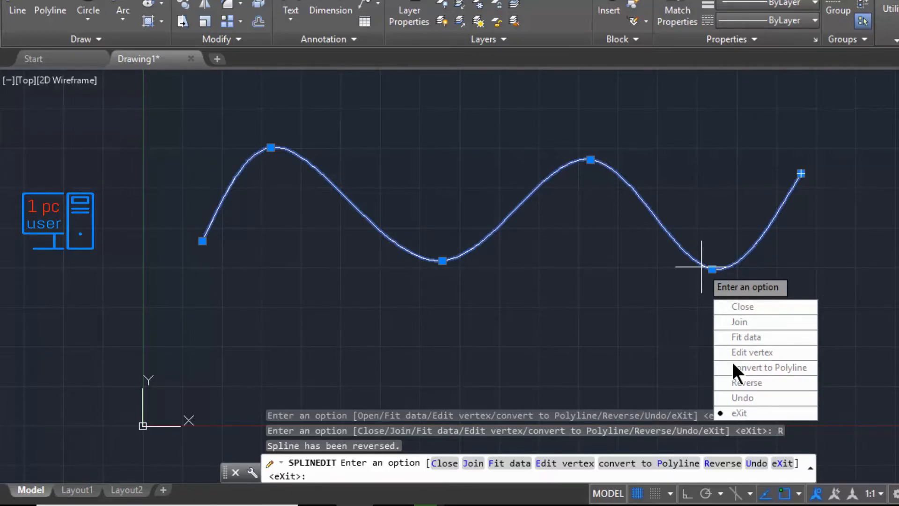
mouse_move(765, 336)
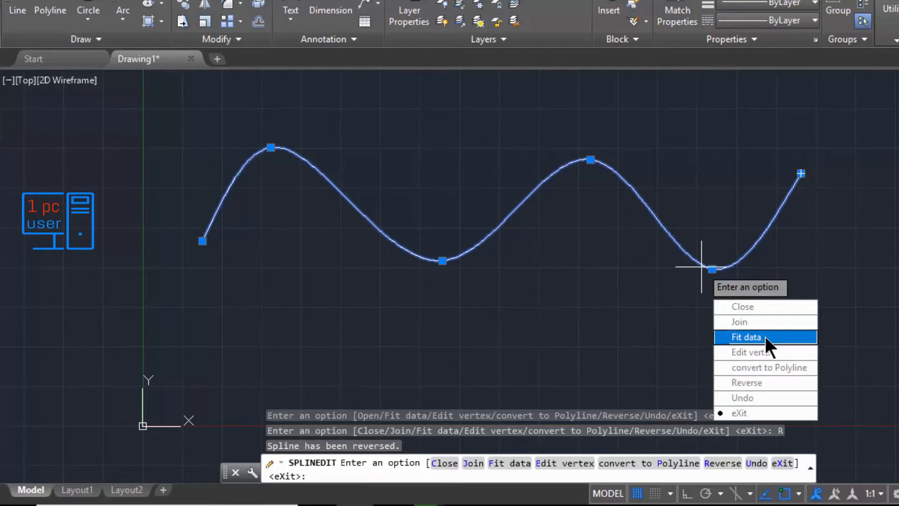
- Choose Fit data from the SPLINEDIT options
click(745, 337)
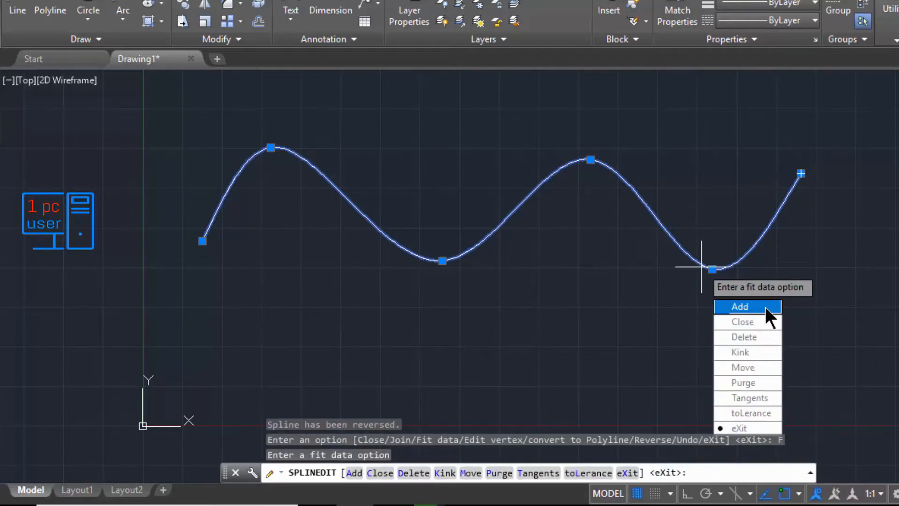
mouse_move(809, 177)
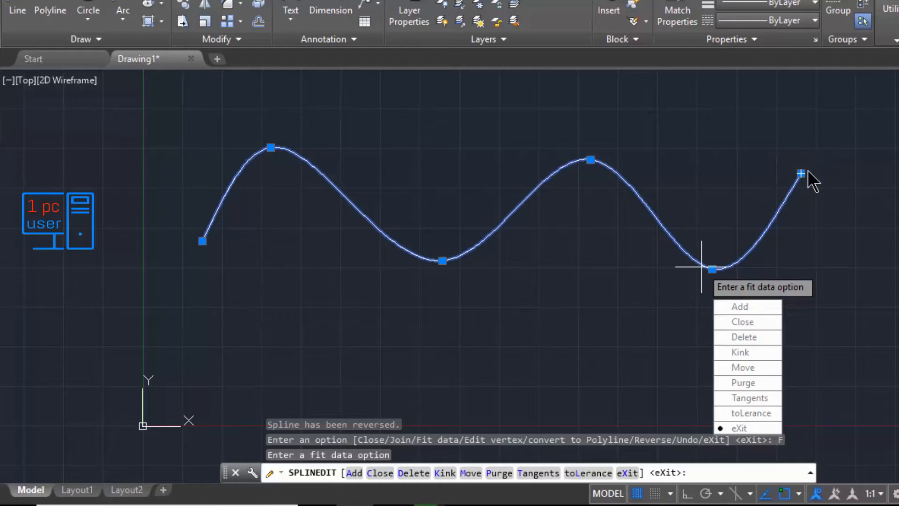
mouse_move(526, 239)
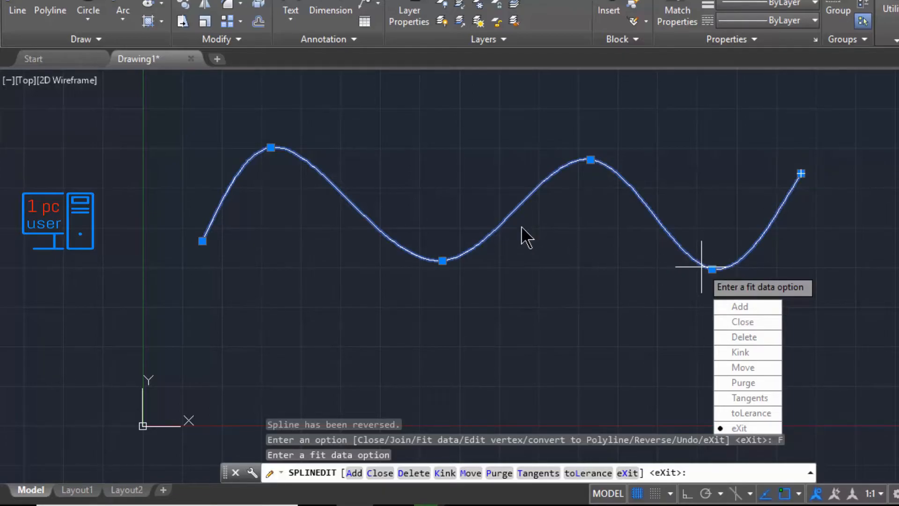
mouse_move(521, 220)
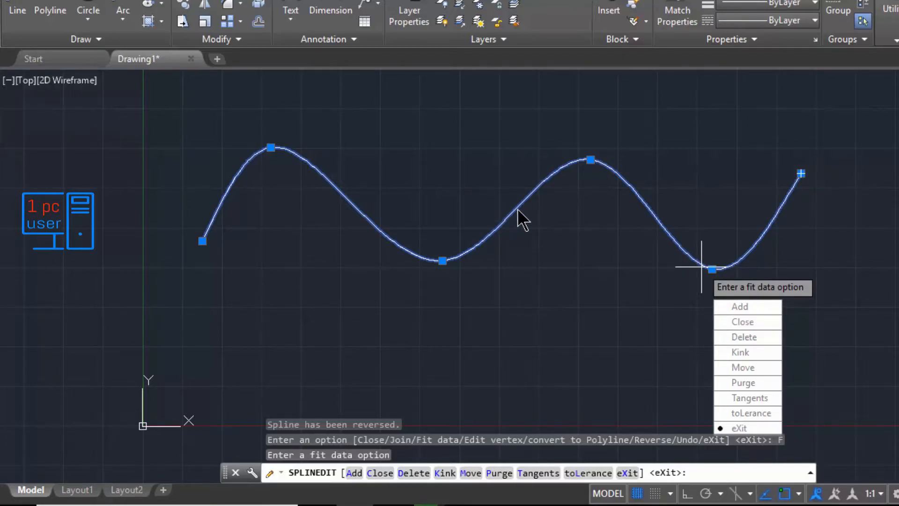
mouse_move(828, 287)
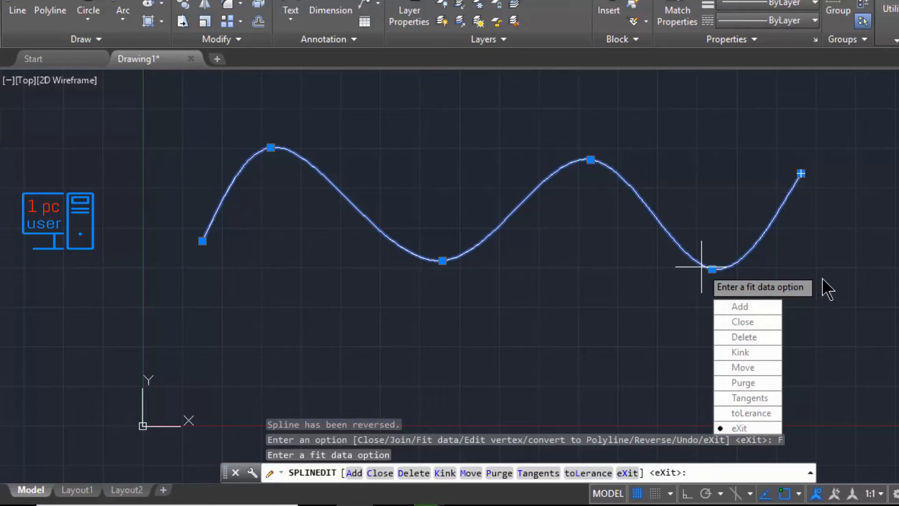
mouse_move(784, 189)
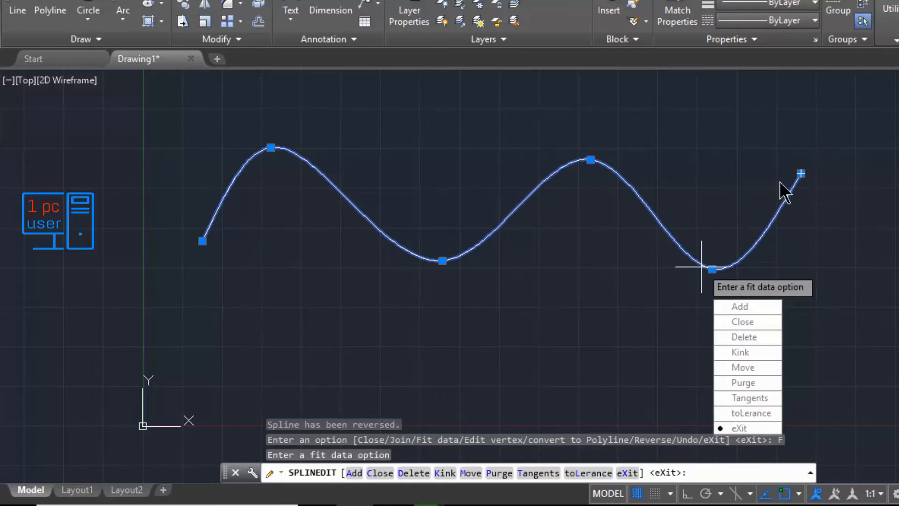
mouse_move(771, 307)
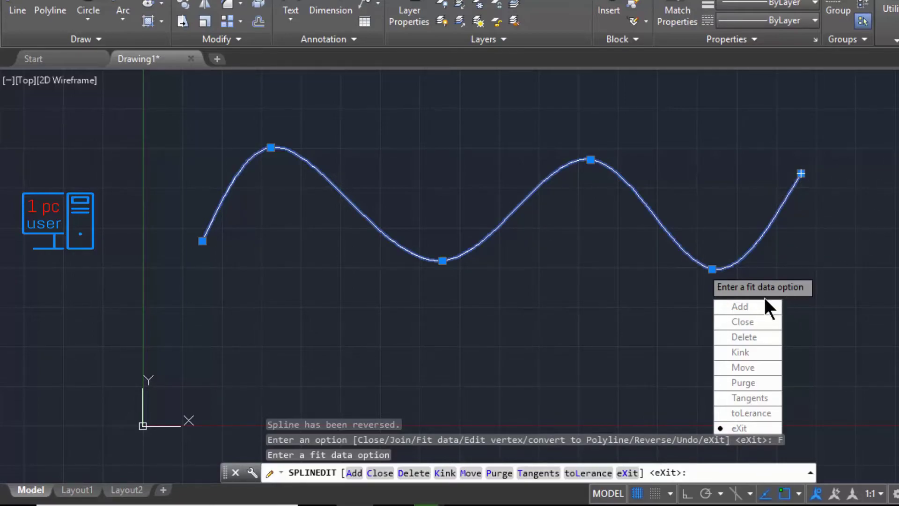
- Add fit points after the right end point, placing new points at the lower left
click(740, 306)
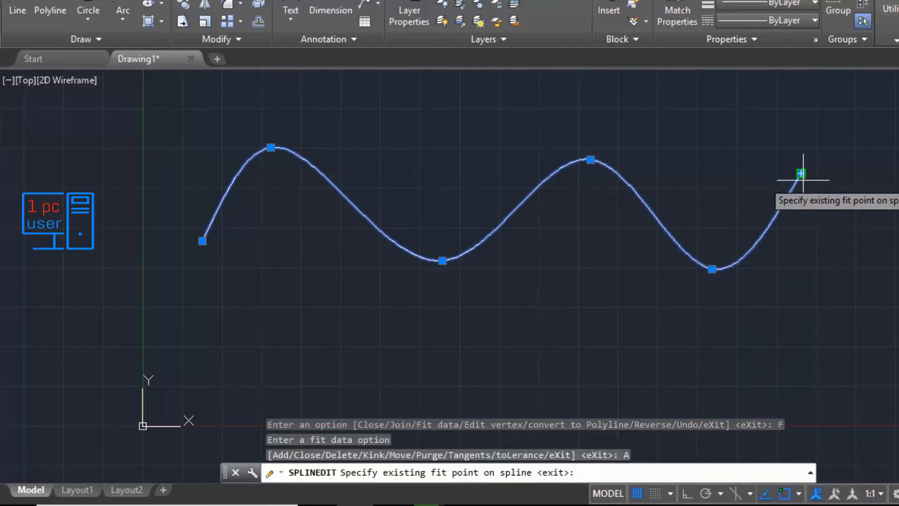
click(801, 174)
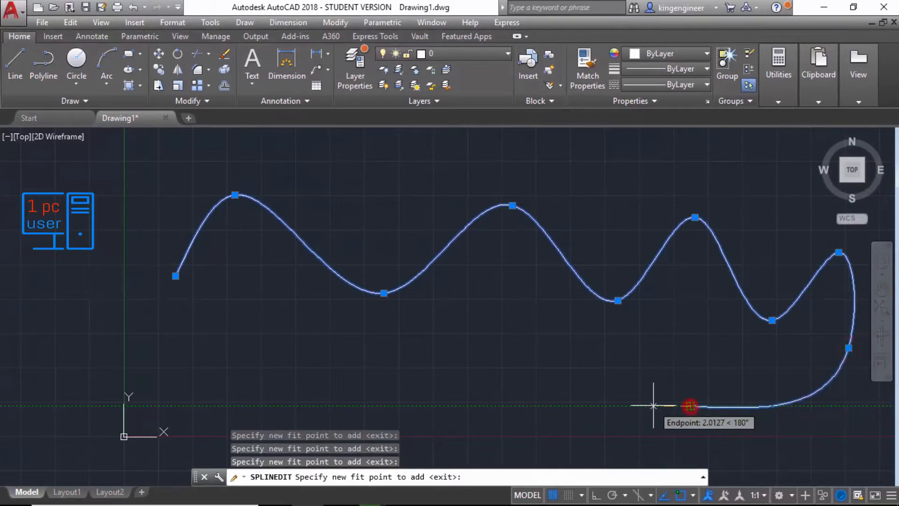
click(383, 382)
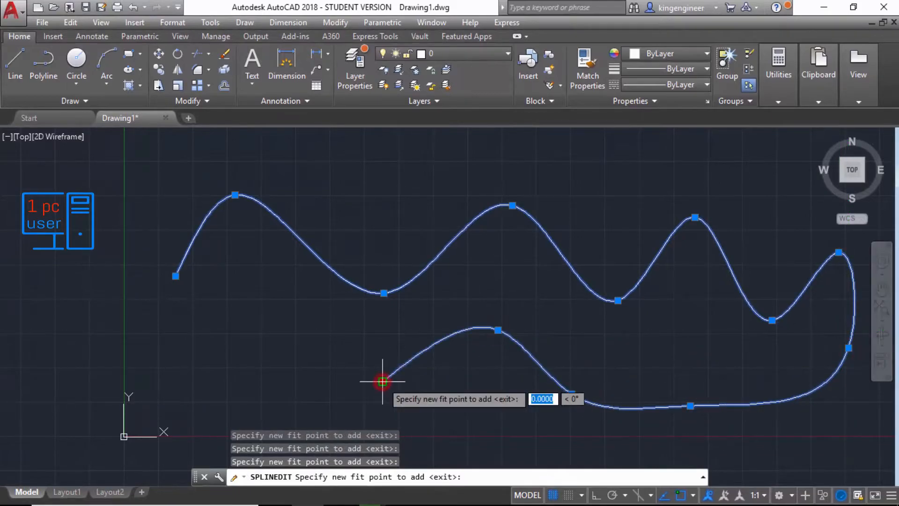
click(382, 382)
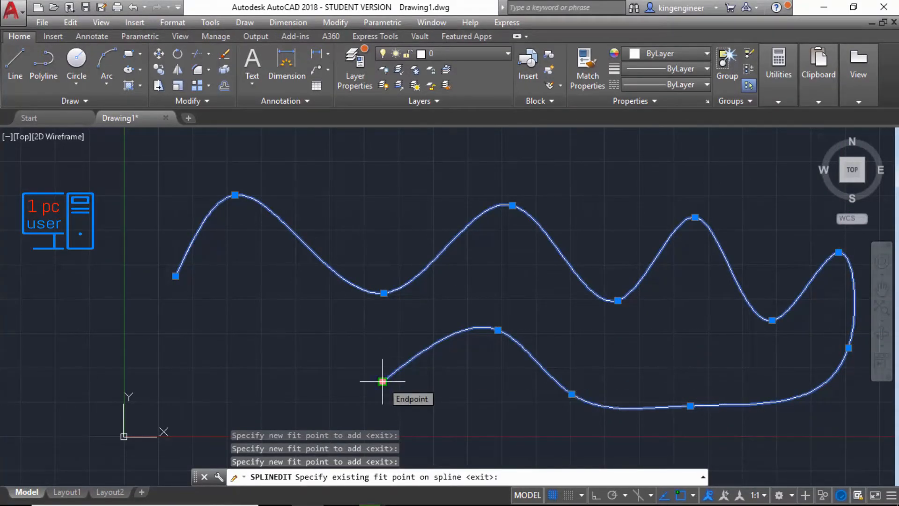
- Right-click to end adding fit points
right_click(381, 383)
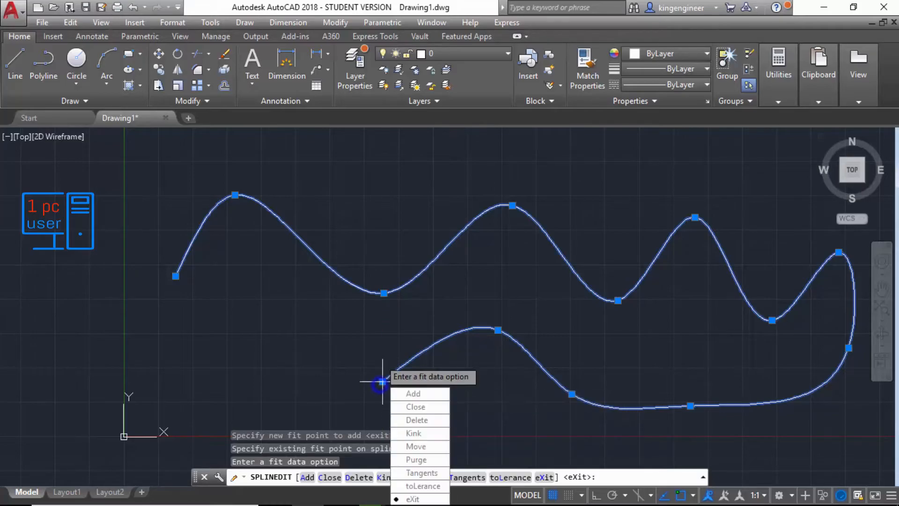
mouse_move(416, 406)
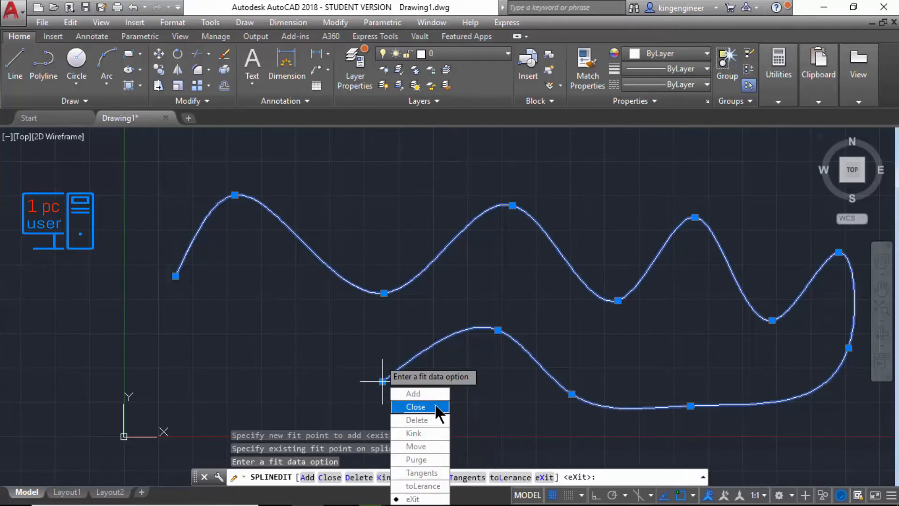
mouse_move(438, 418)
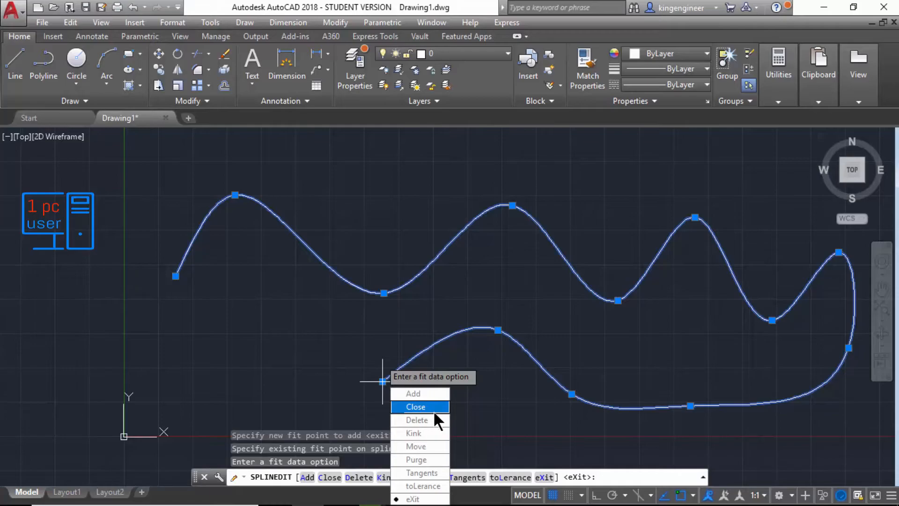
mouse_move(381, 390)
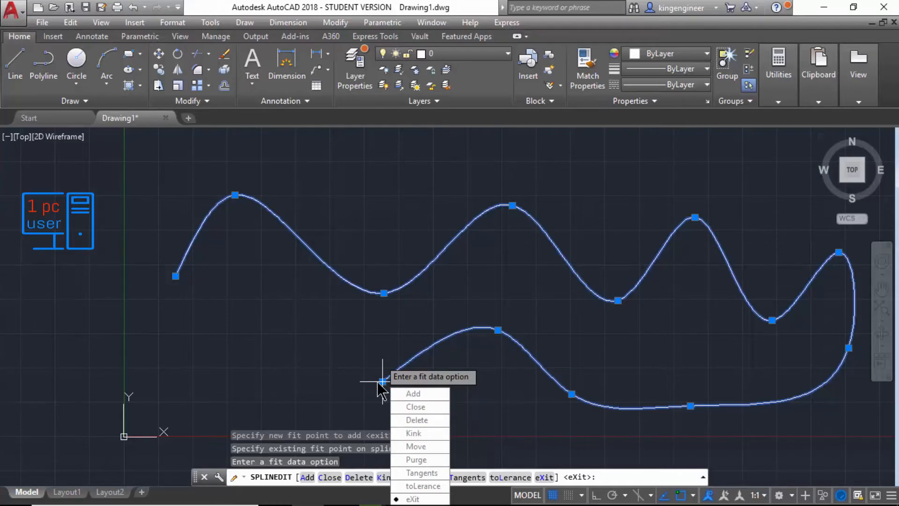
mouse_move(417, 420)
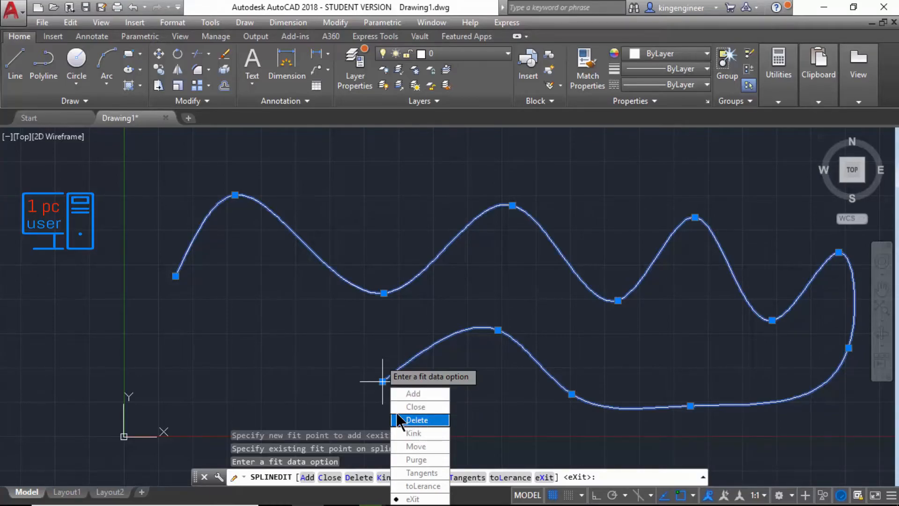
mouse_move(431, 353)
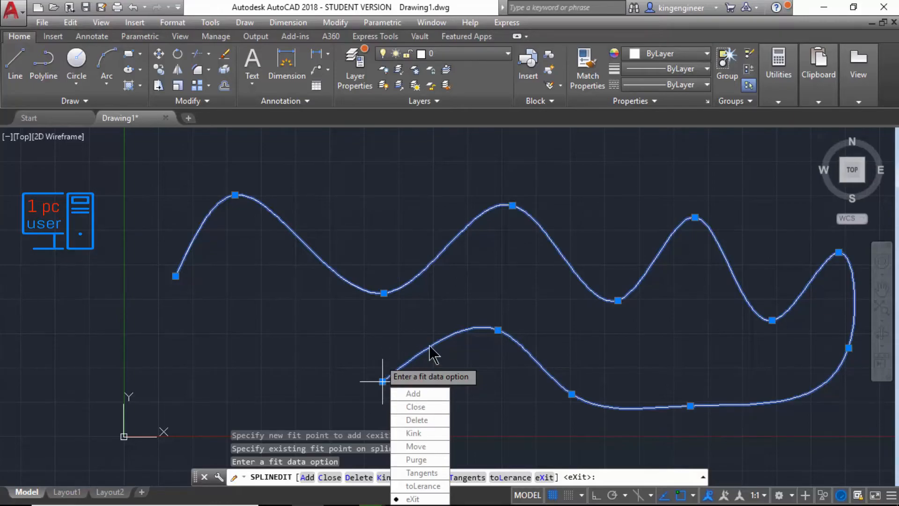
mouse_move(459, 369)
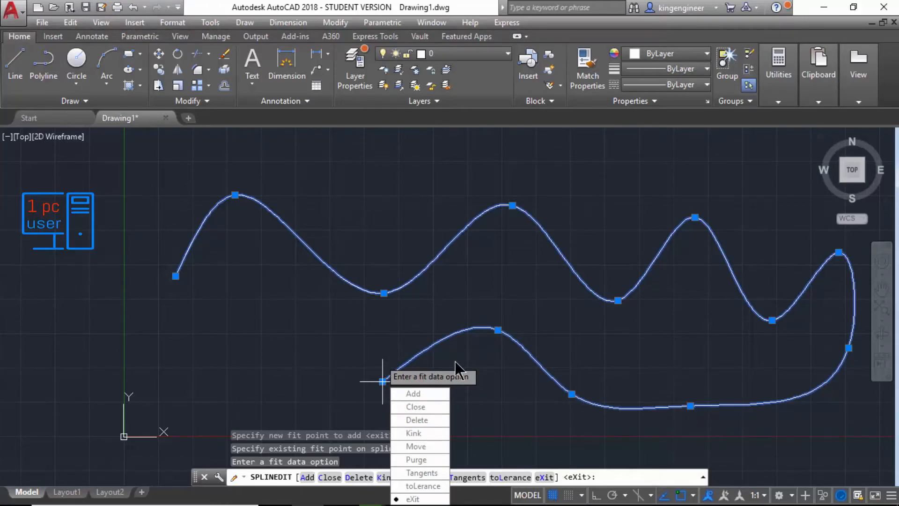
mouse_move(714, 352)
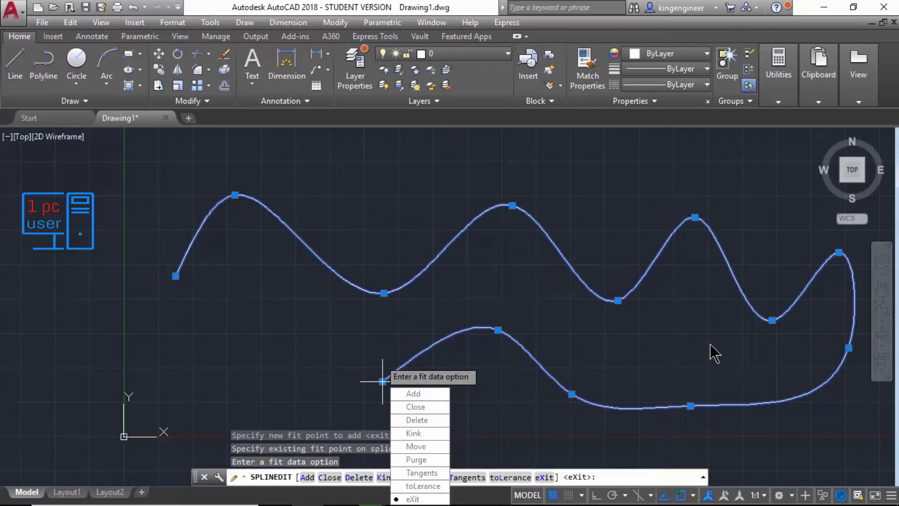
mouse_move(418, 419)
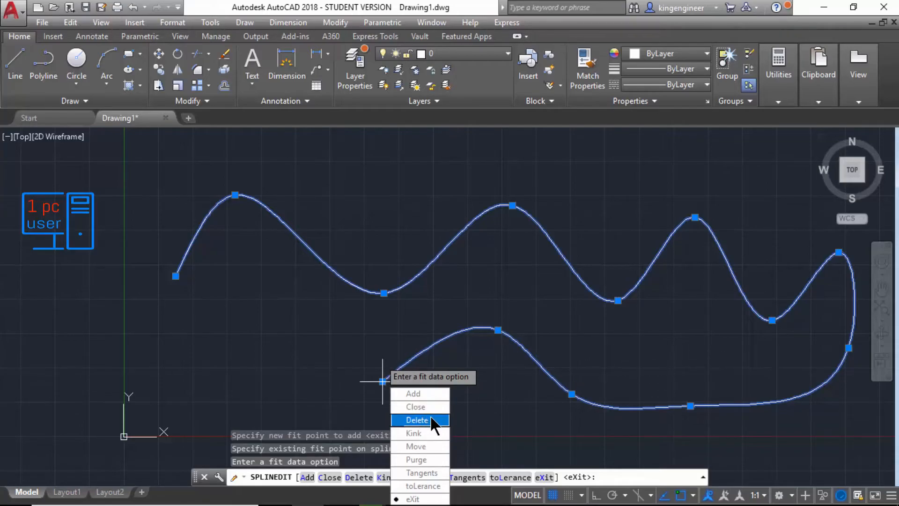
- Choose Kink and place a kink on the lower curve's first rise
click(417, 419)
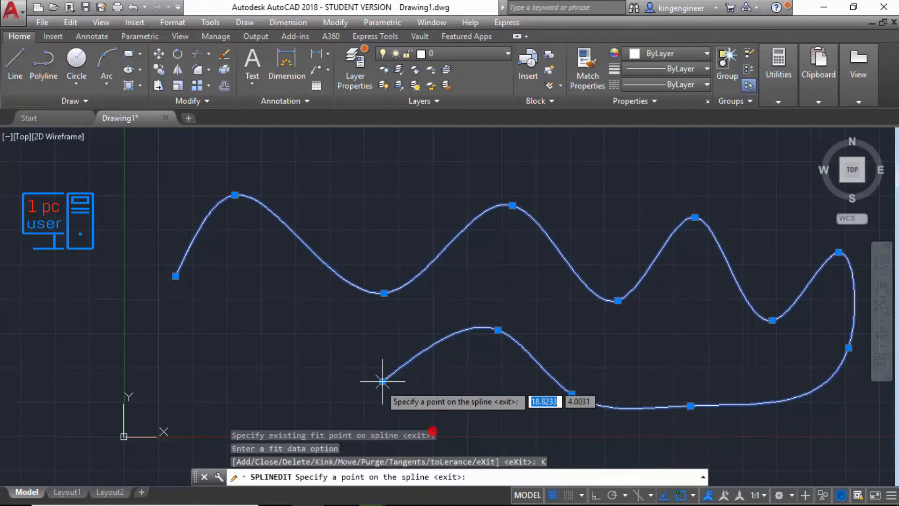
mouse_move(418, 351)
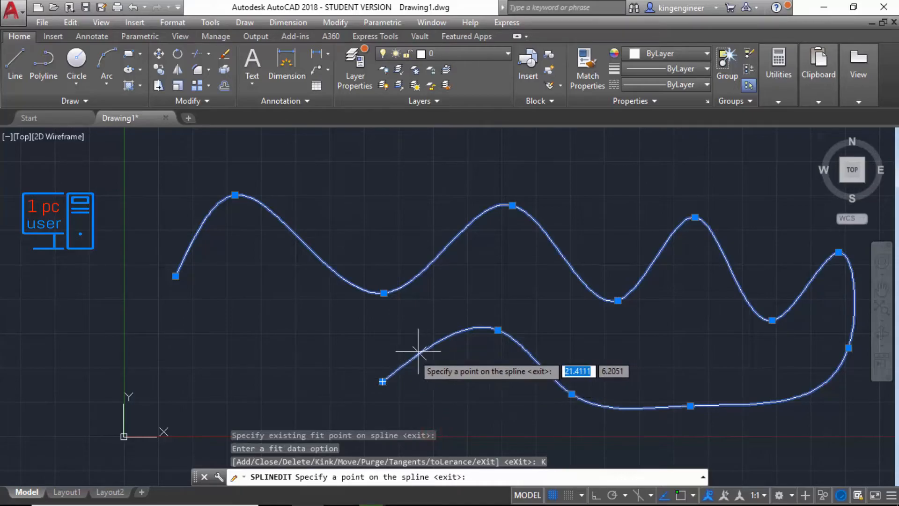
click(421, 350)
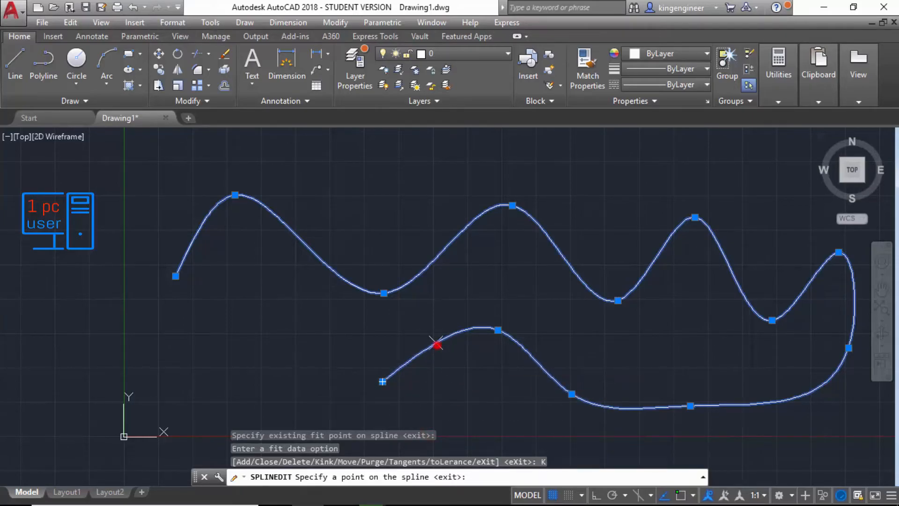
mouse_move(536, 364)
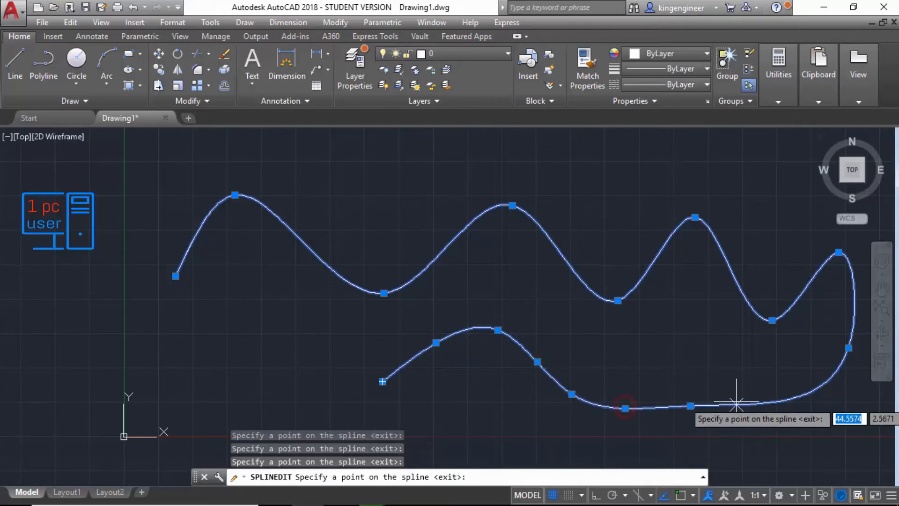
mouse_move(802, 392)
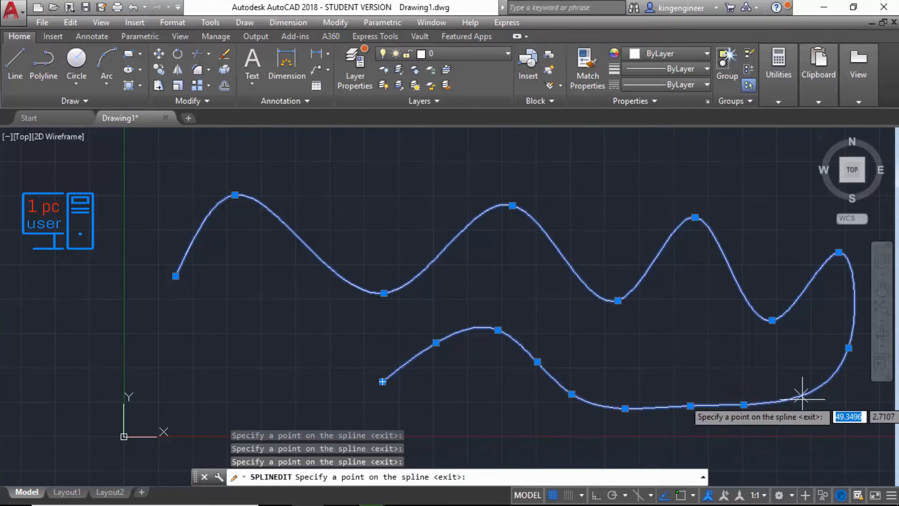
mouse_move(803, 394)
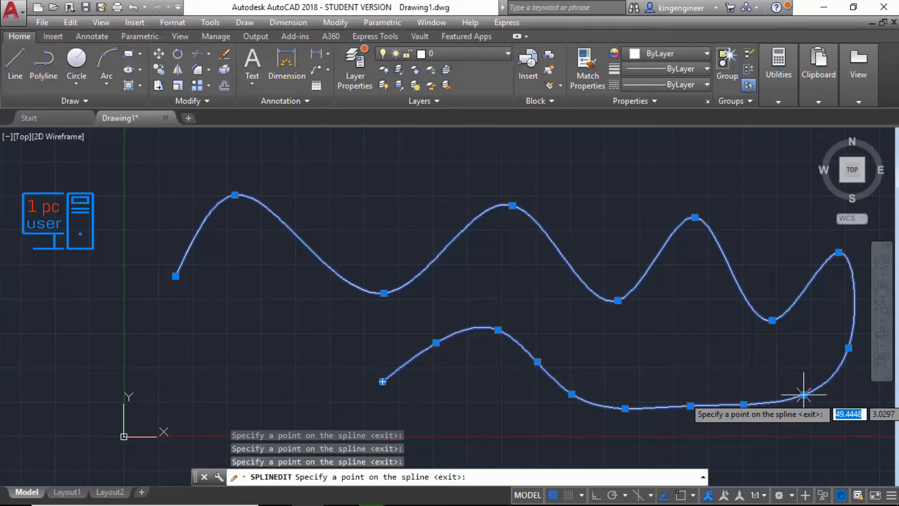
mouse_move(854, 297)
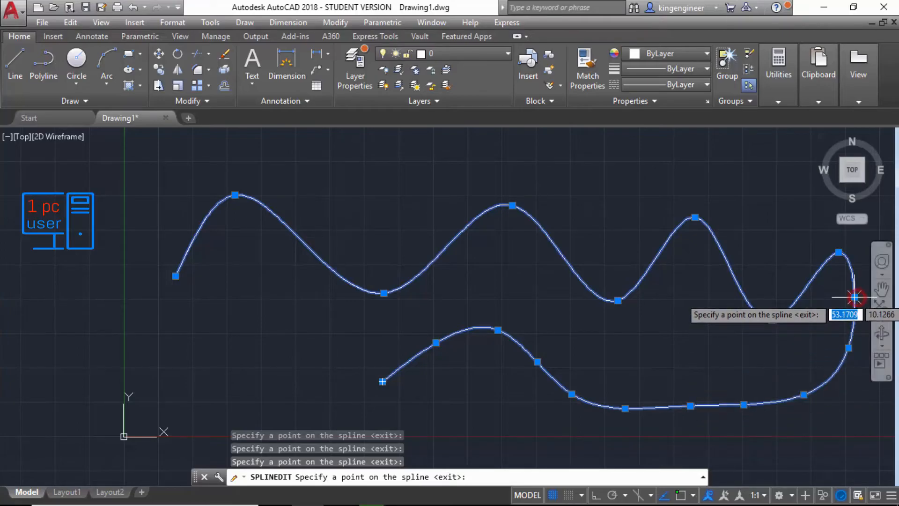
- Start Move for fit points, step to the next point, then exit without relocating
right_click(854, 297)
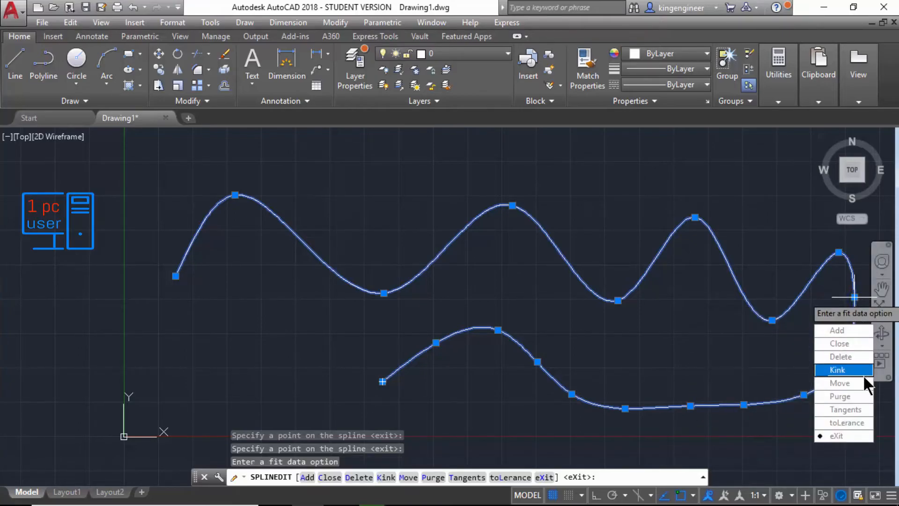
click(839, 382)
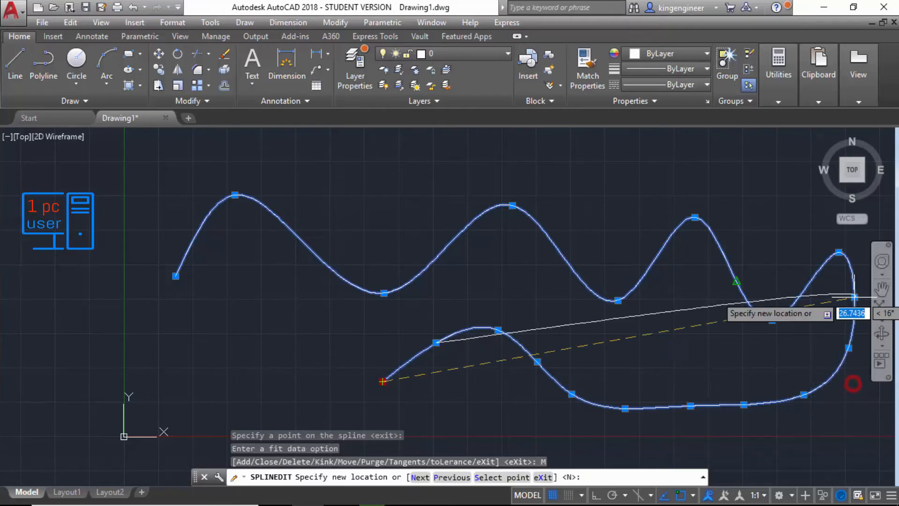
mouse_move(167, 433)
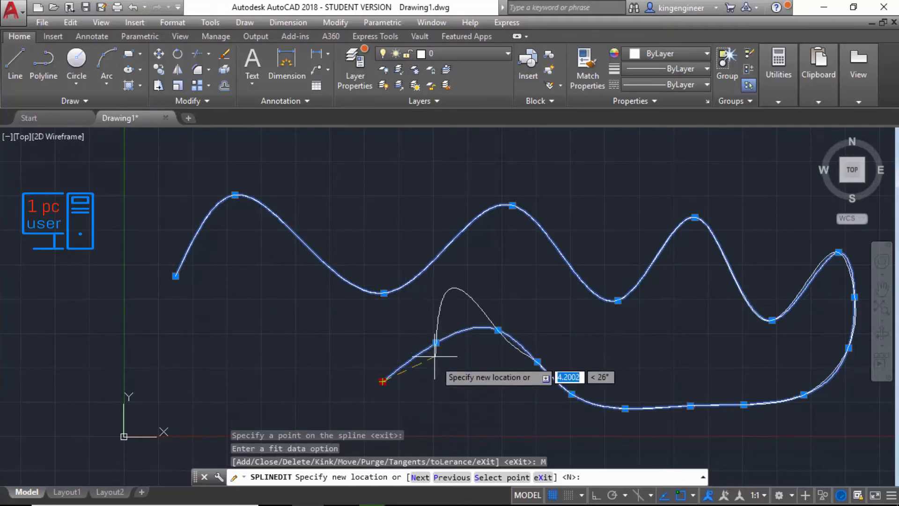
mouse_move(314, 352)
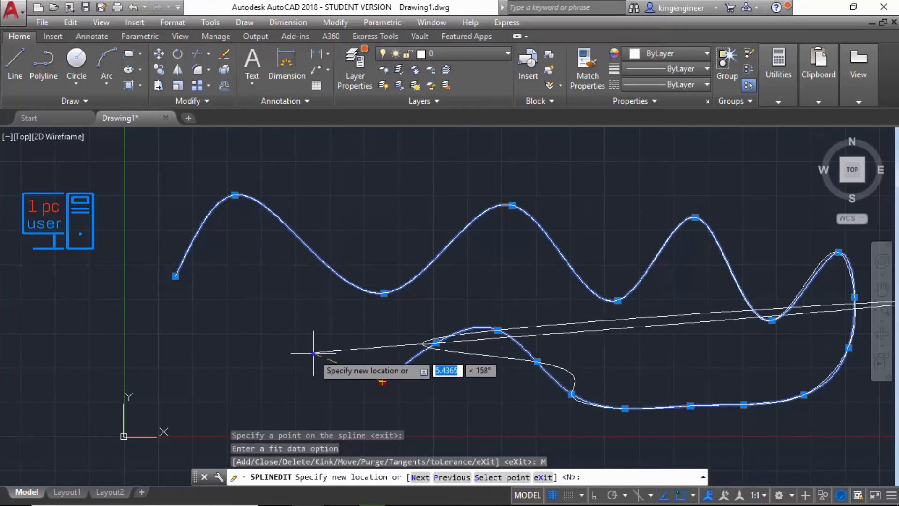
right_click(312, 352)
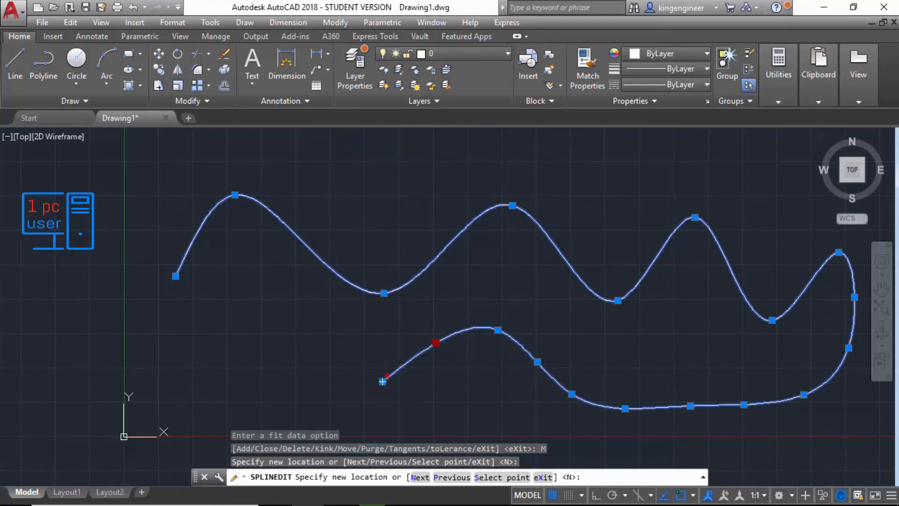
right_click(383, 381)
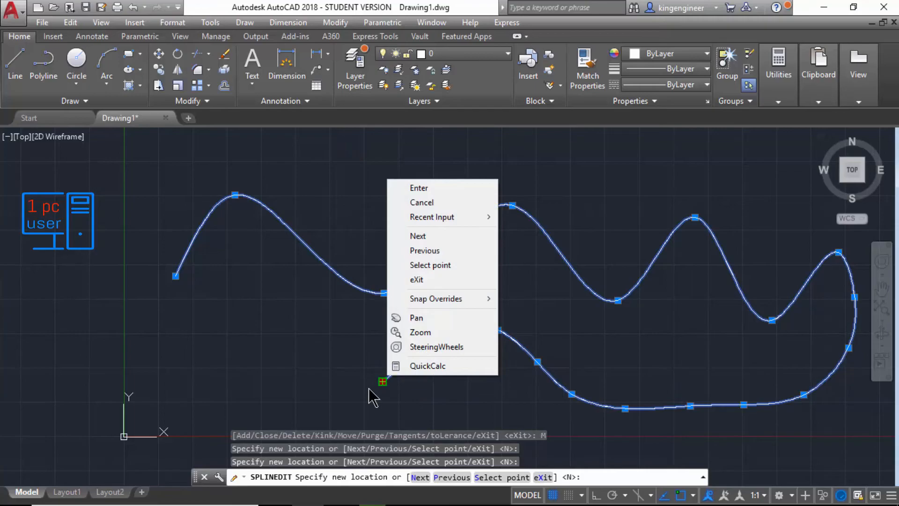
click(417, 280)
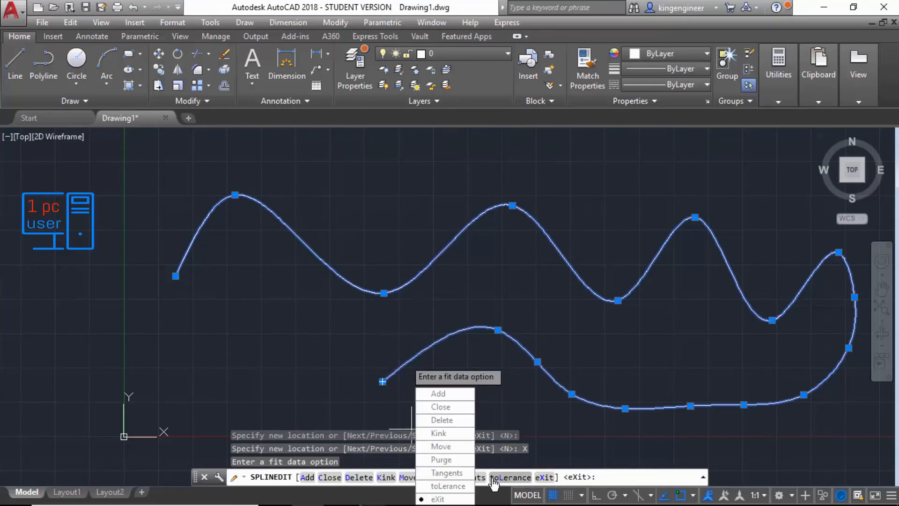
mouse_move(442, 460)
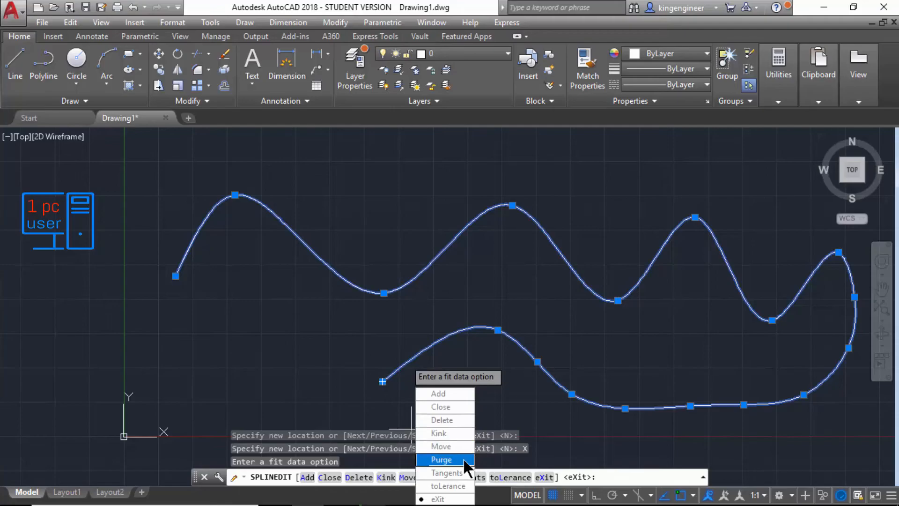
mouse_move(446, 472)
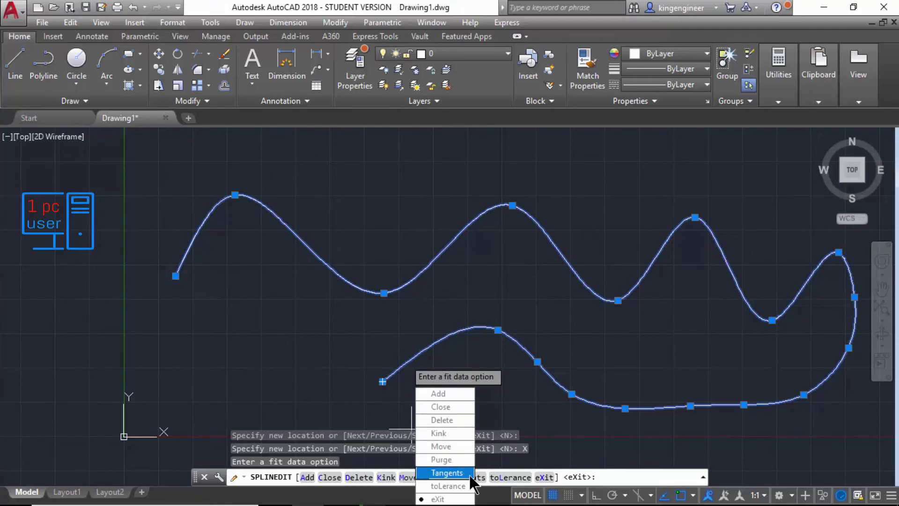
mouse_move(447, 485)
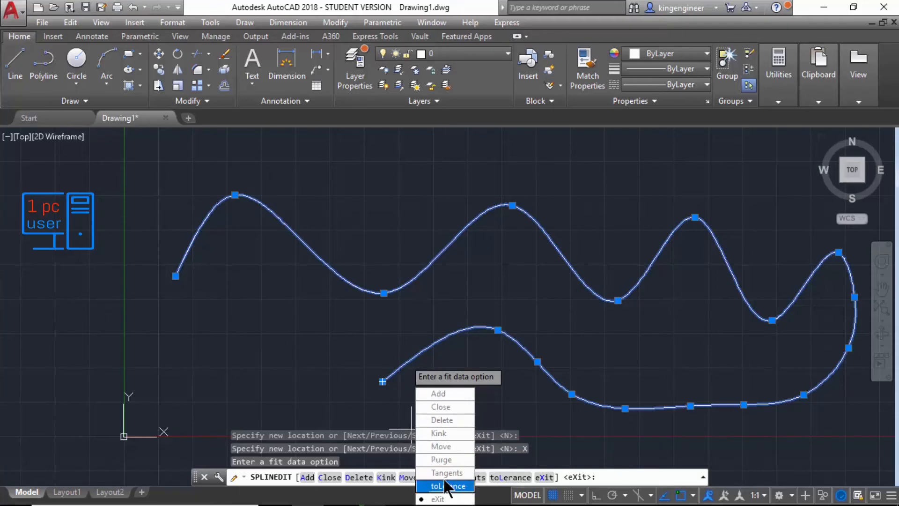
mouse_move(445, 393)
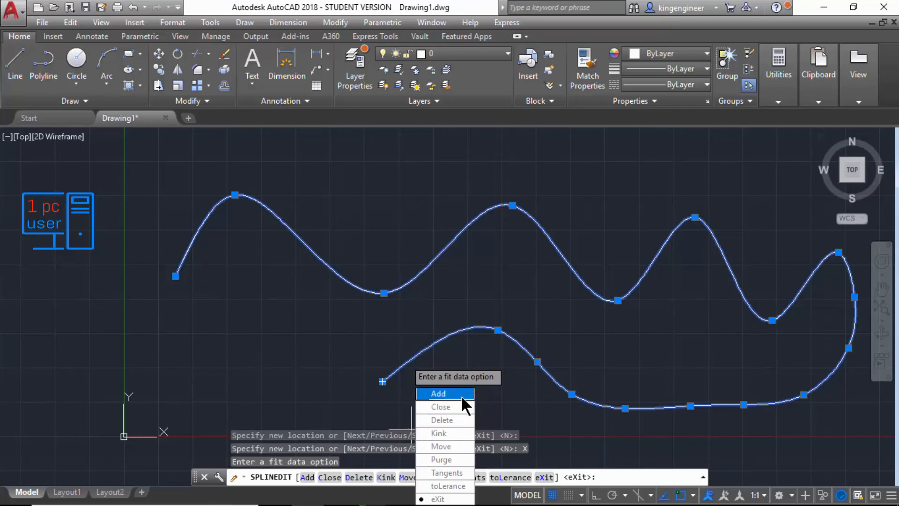
mouse_move(447, 472)
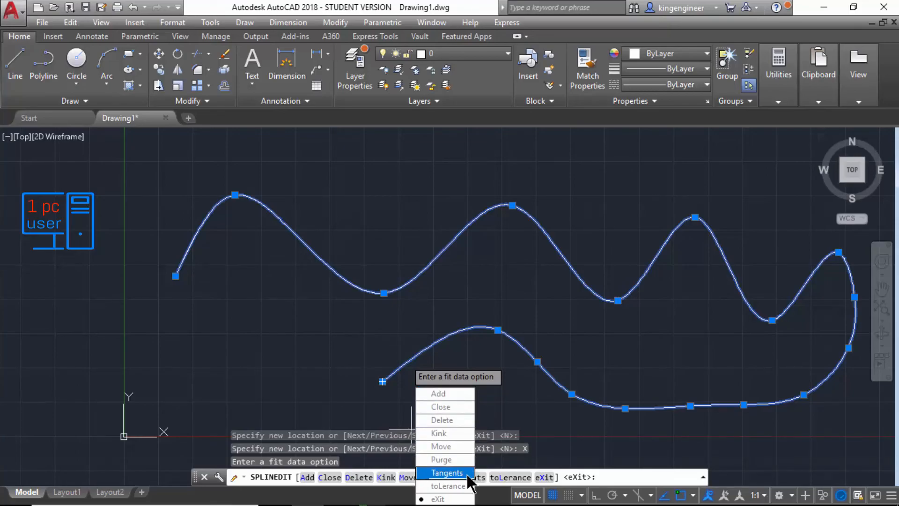
mouse_move(441, 460)
text(X)
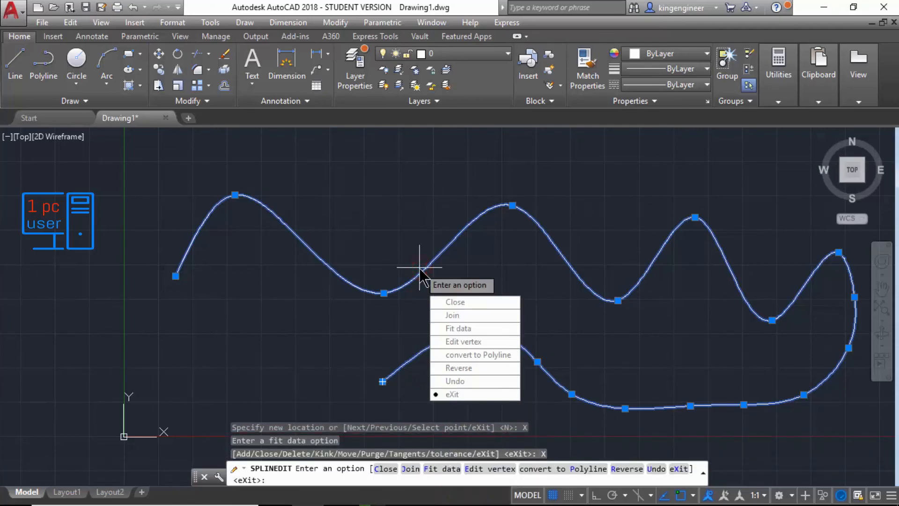
mouse_move(475, 302)
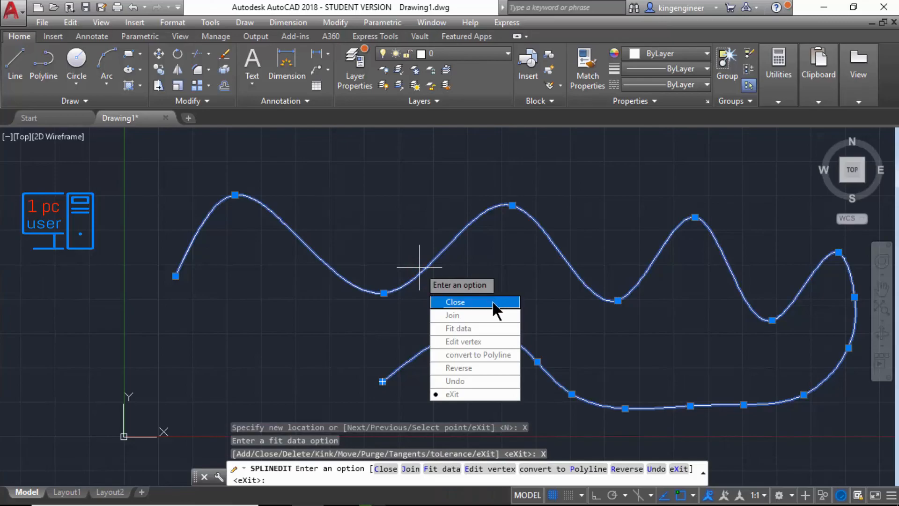
mouse_move(511, 336)
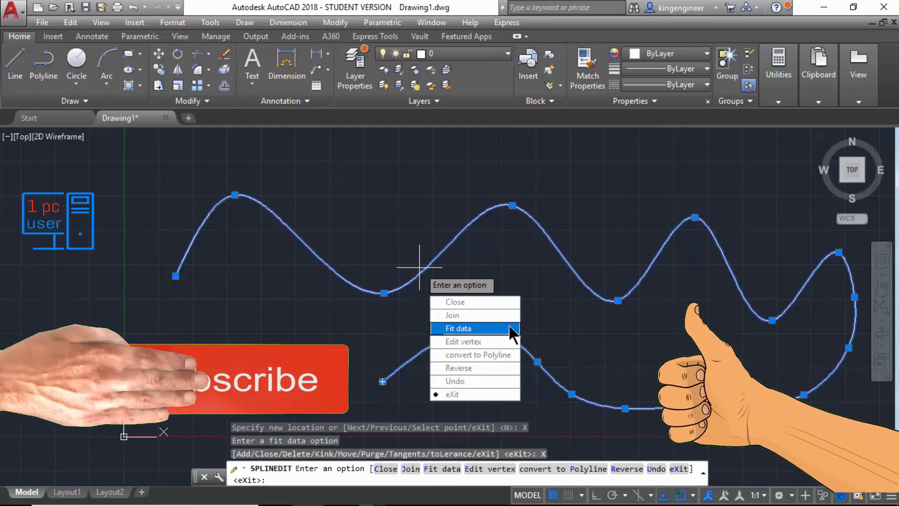
mouse_move(504, 373)
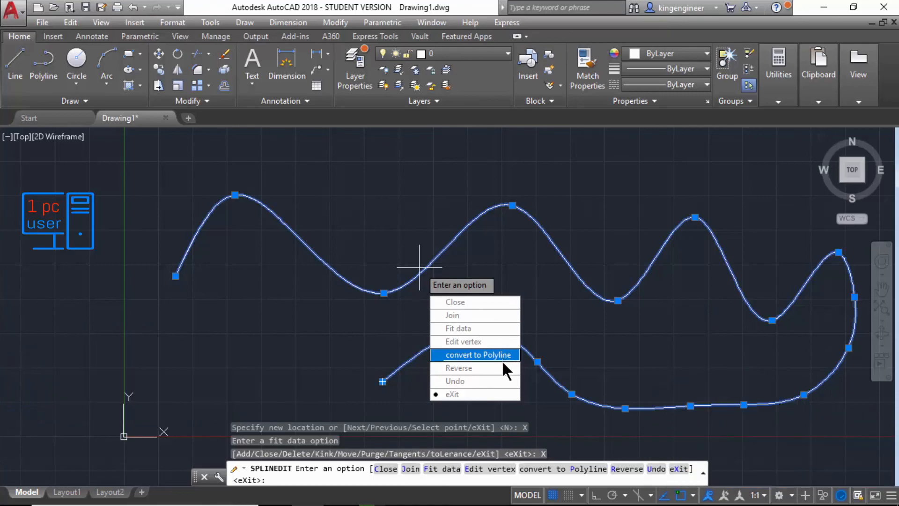
mouse_move(474, 367)
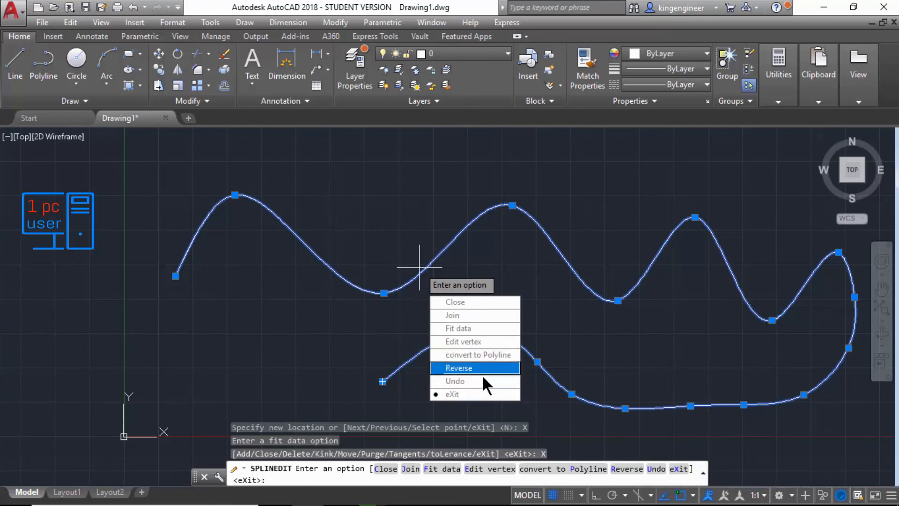